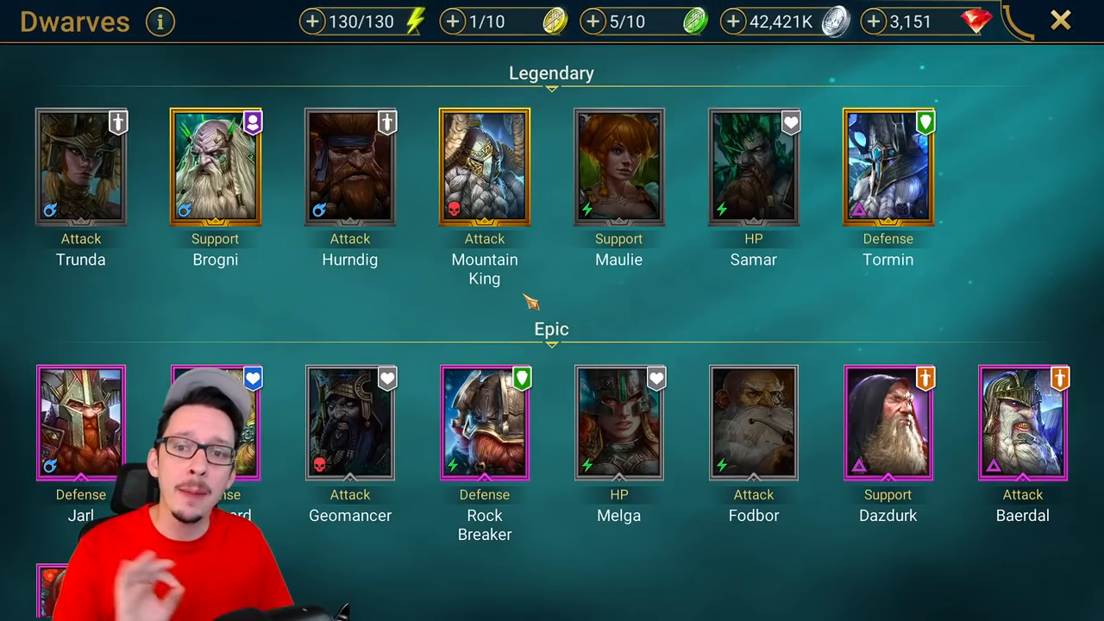
left_click(349, 164)
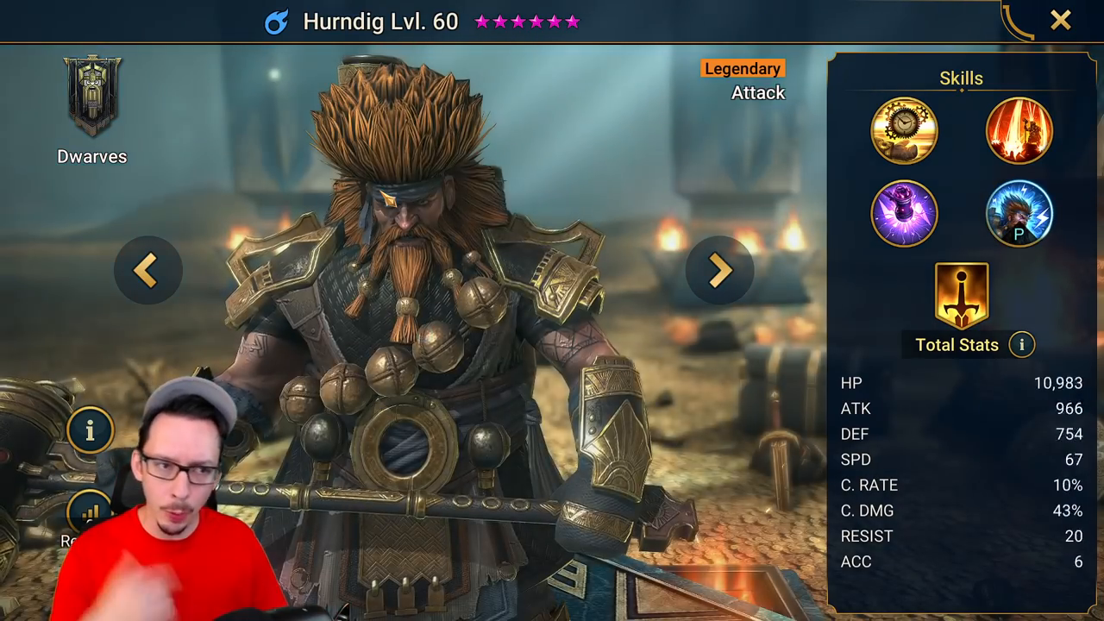
left_click(1018, 131)
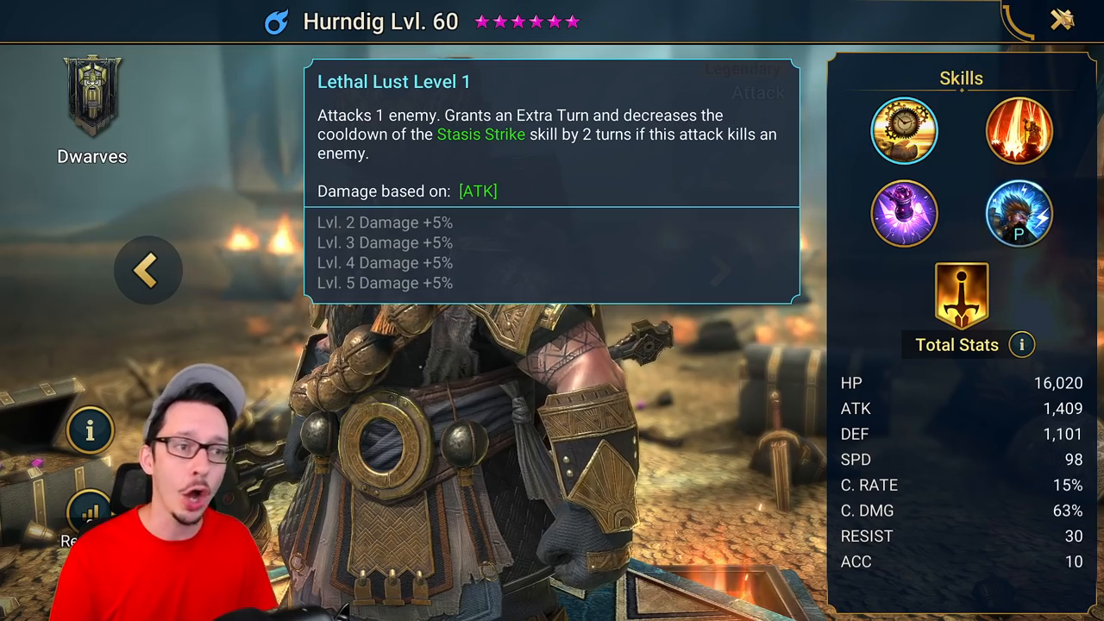
left_click(148, 269)
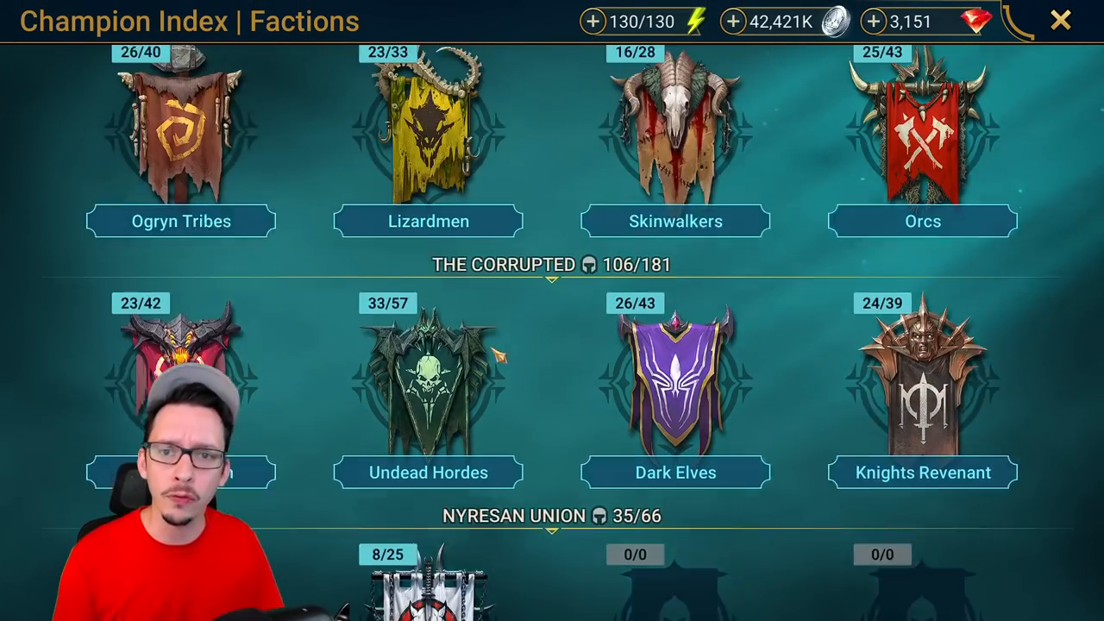
Browse the factions index to Skinwalkers and read Hoforees the Tusked's Eternal War skill
scroll("up", 3)
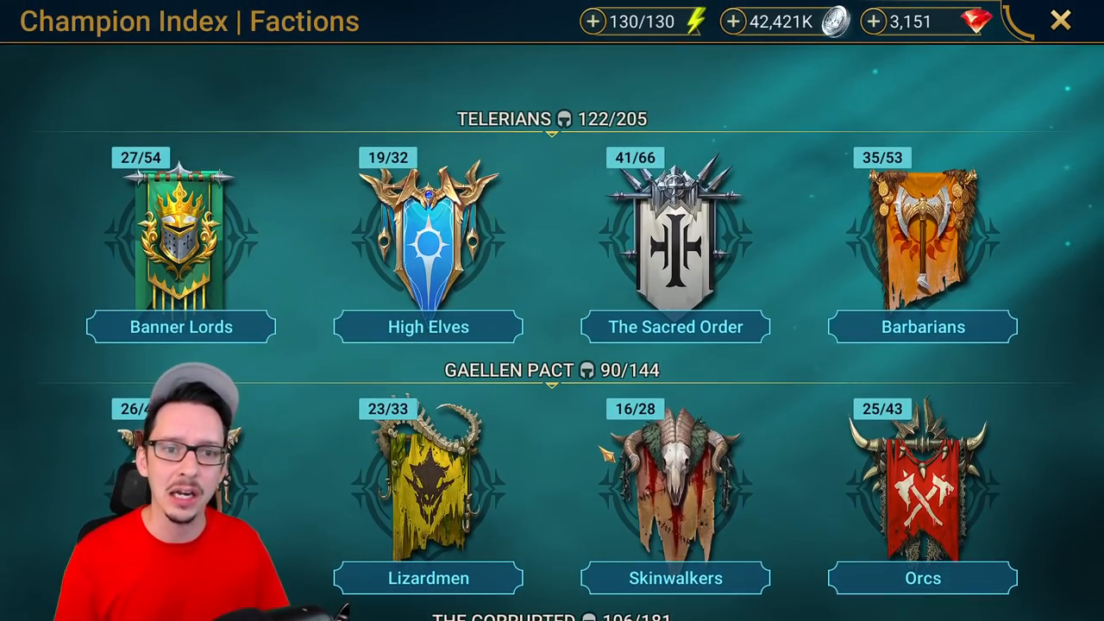
scroll("down", 3)
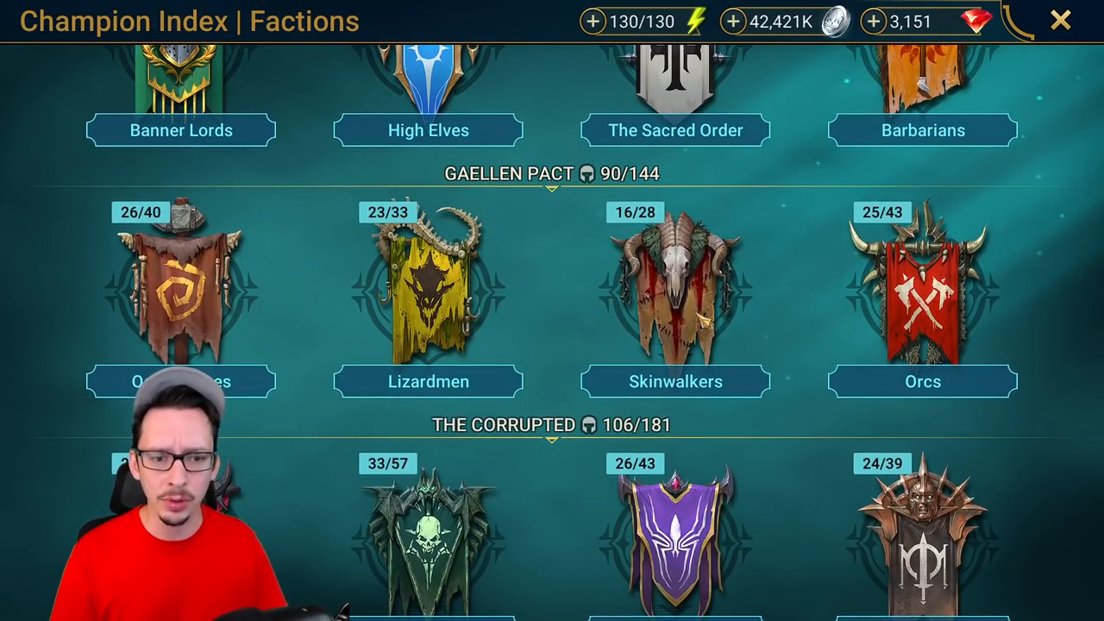
left_click(677, 302)
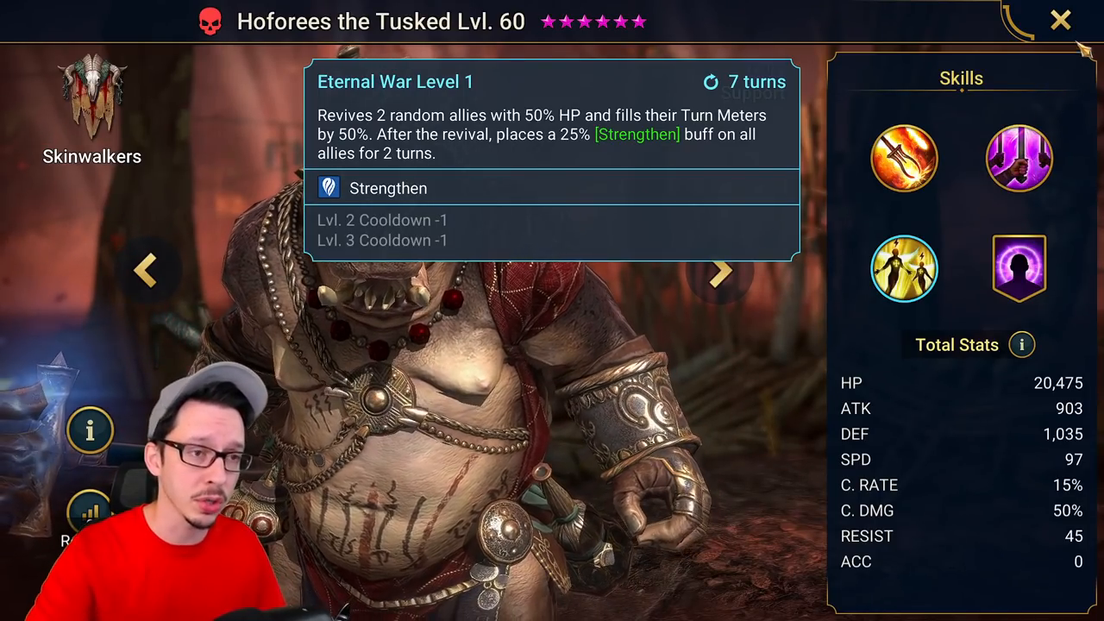
left_click(1059, 21)
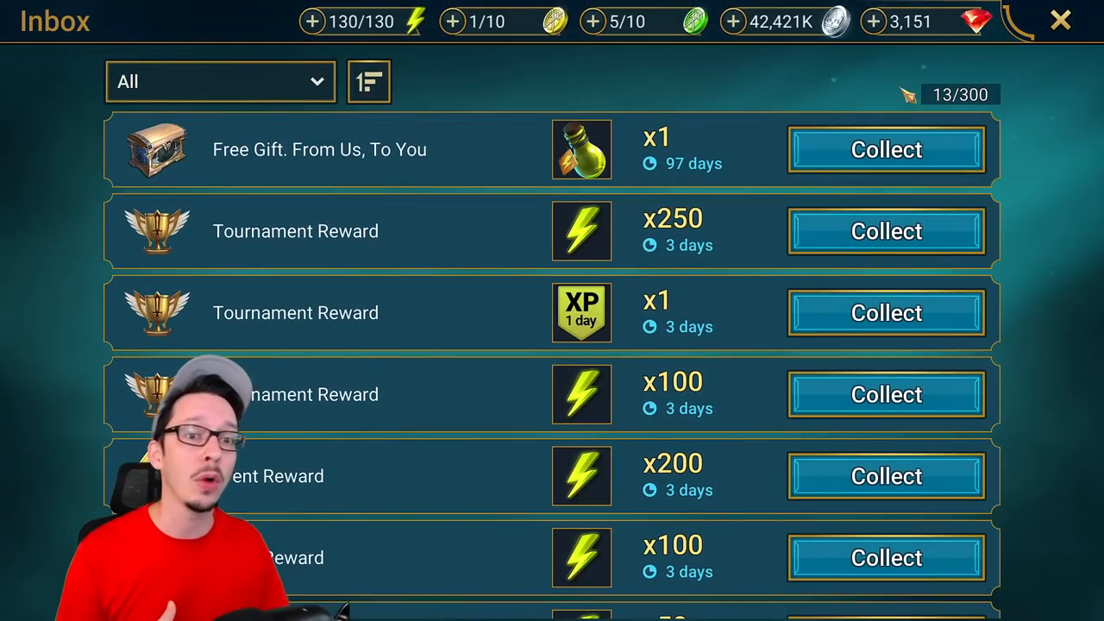
Scroll through the inbox energy rewards from the tournament
scroll("down", 3)
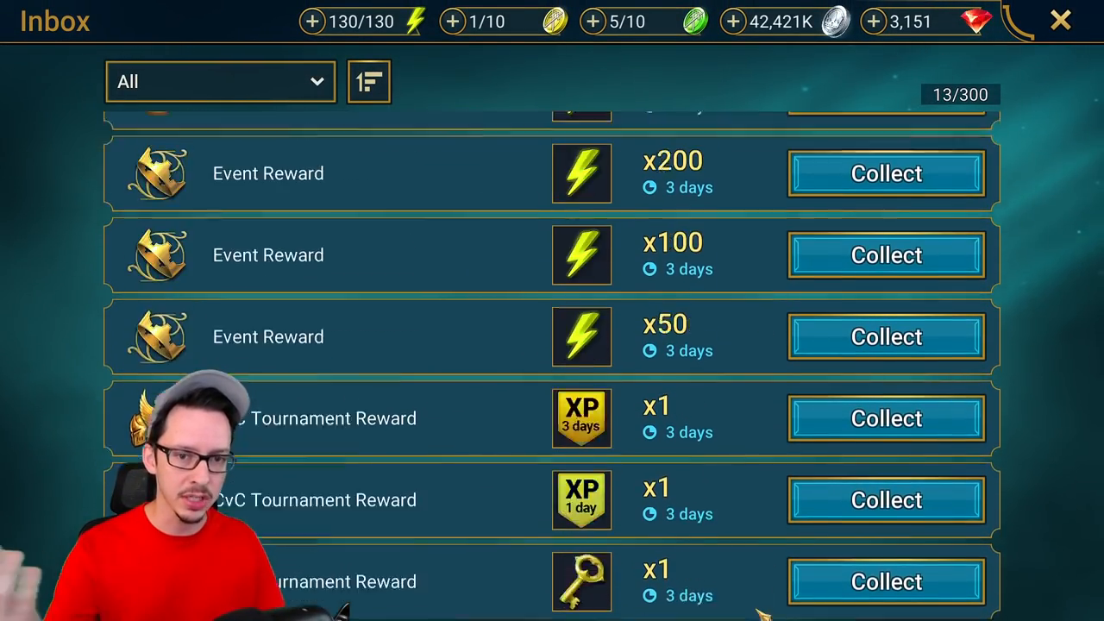
scroll("down", 3)
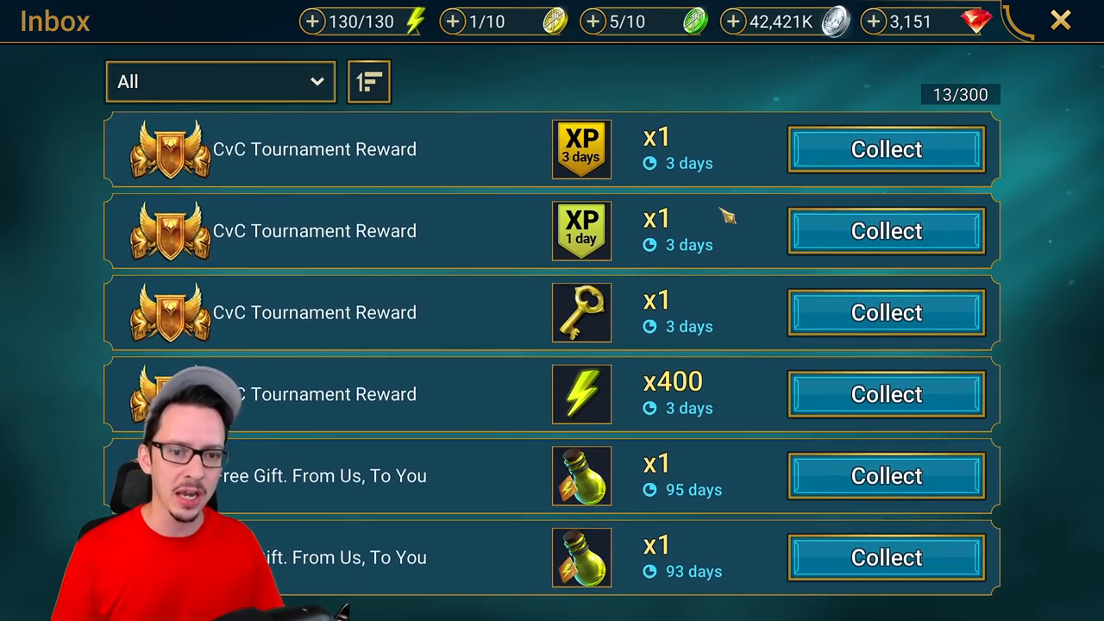
scroll("down", 3)
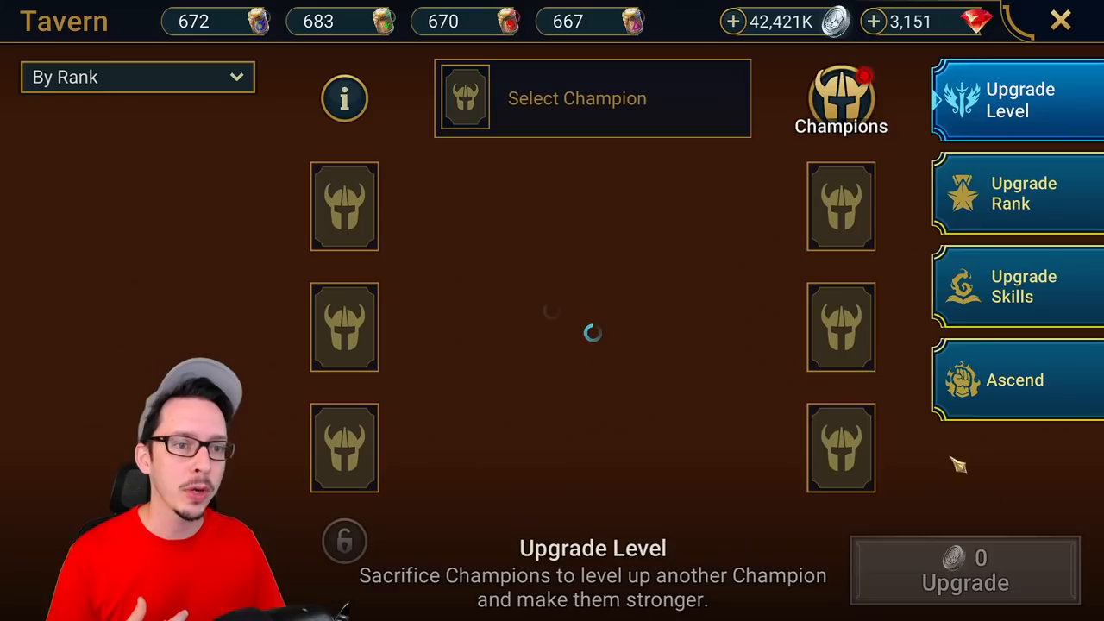
Look over the Tavern's Upgrade Skills, Ascend and Potion Mixer screens, then return to the village
left_click(1016, 193)
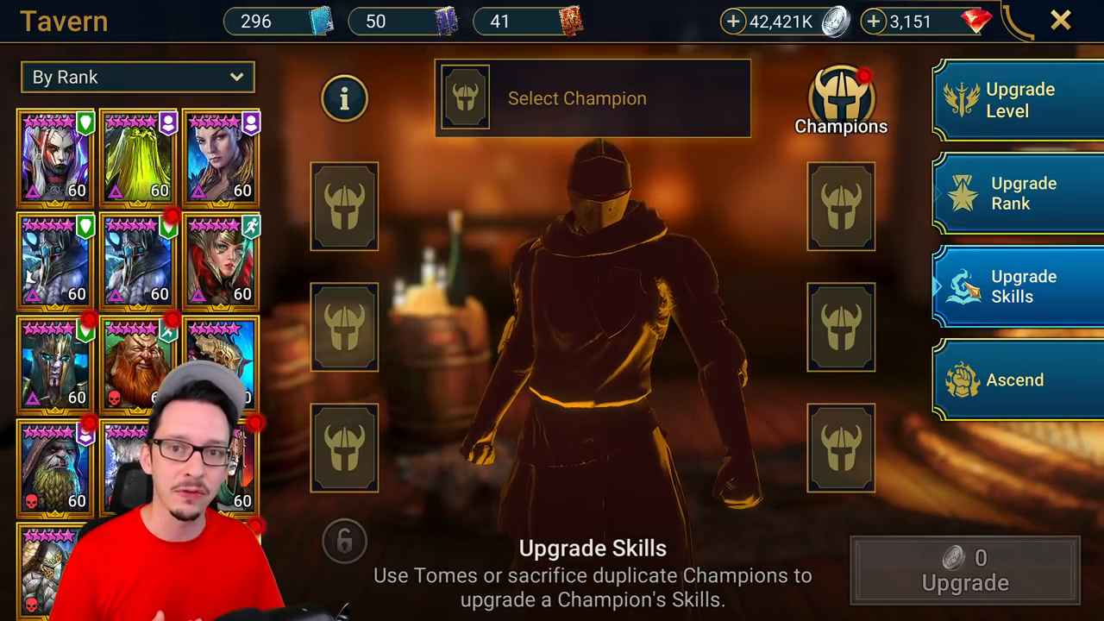
left_click(1015, 379)
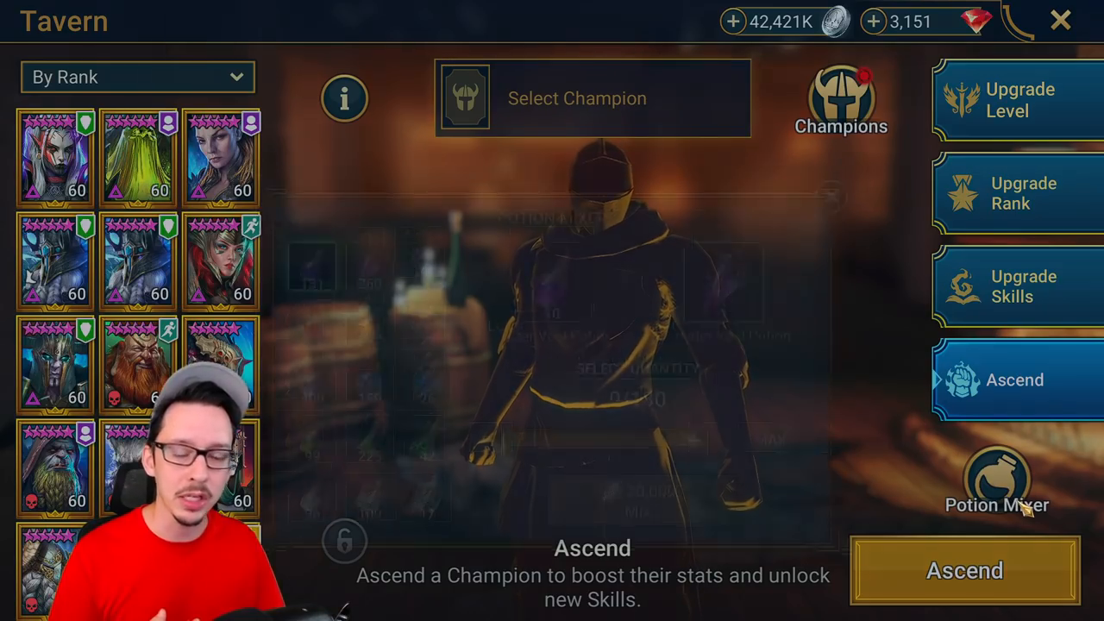
left_click(997, 479)
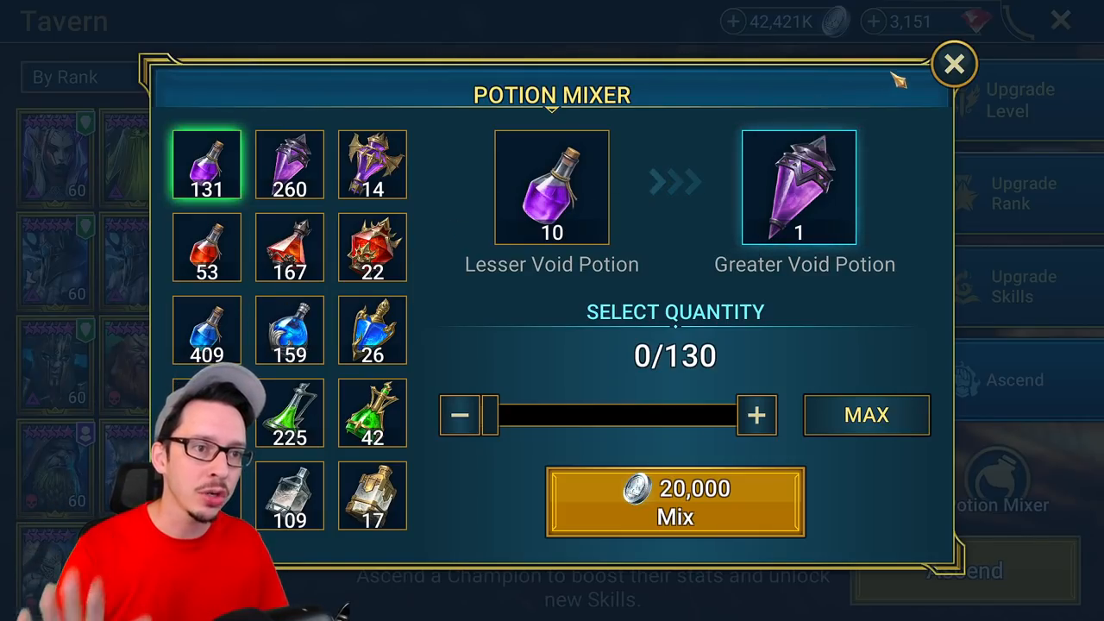
left_click(954, 64)
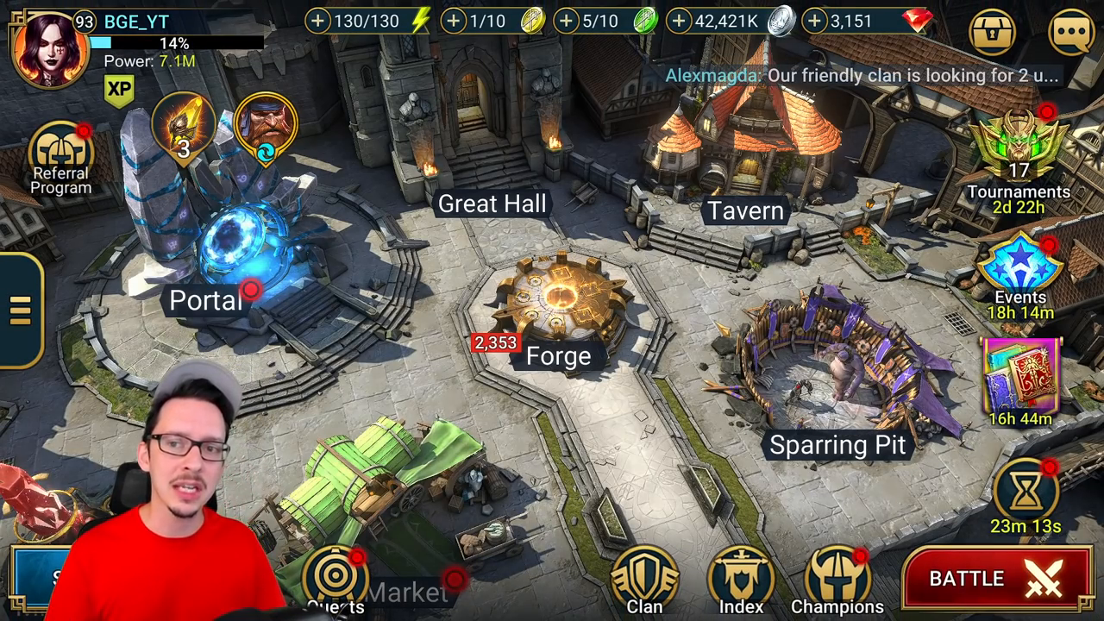
Browse the portal's fragment summons for Ruel the Huntmaster and Huntress, then head to the fusion events
left_click(228, 251)
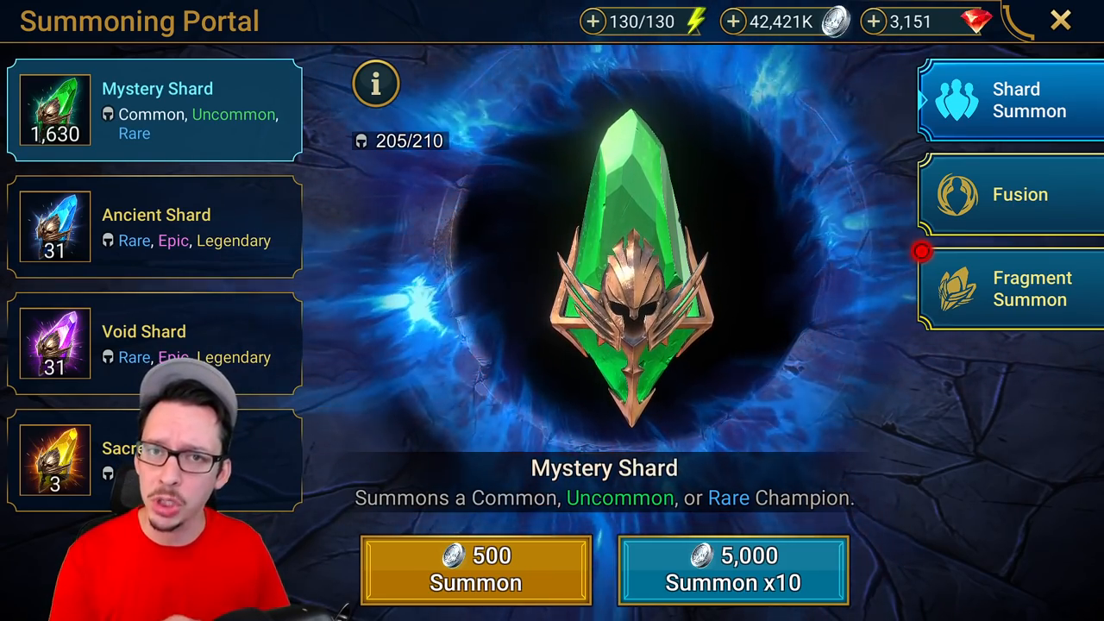
left_click(1031, 288)
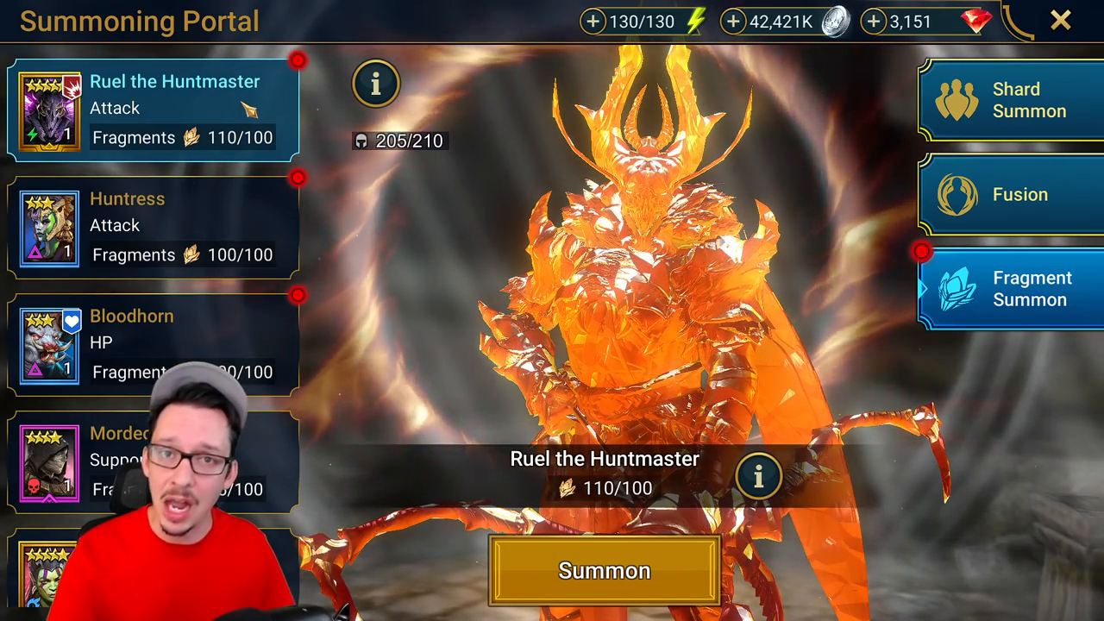
left_click(152, 228)
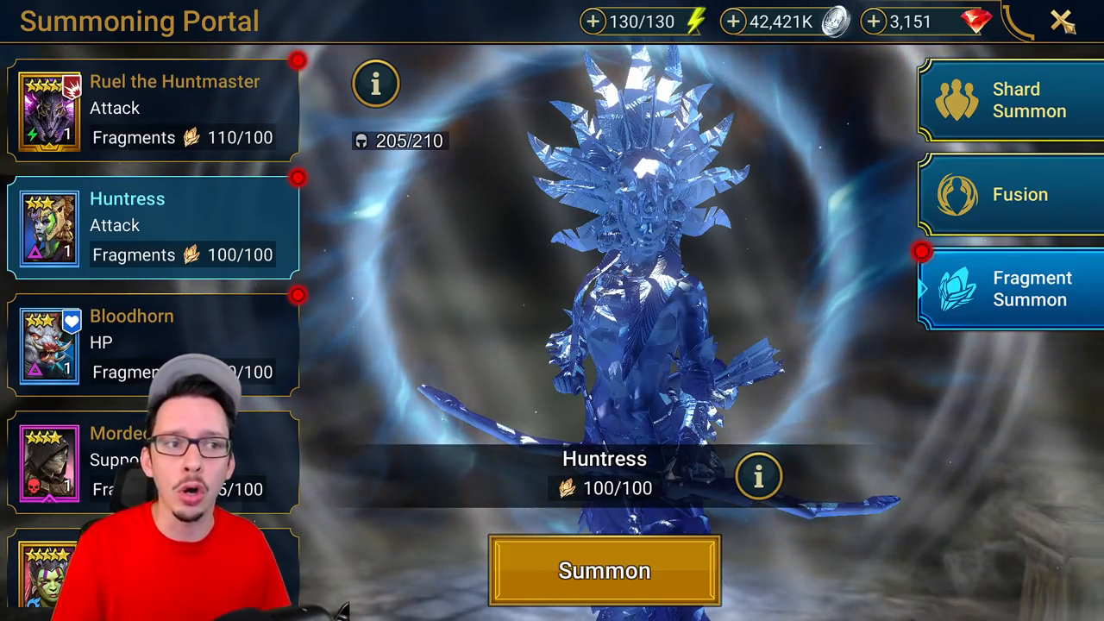
left_click(1008, 100)
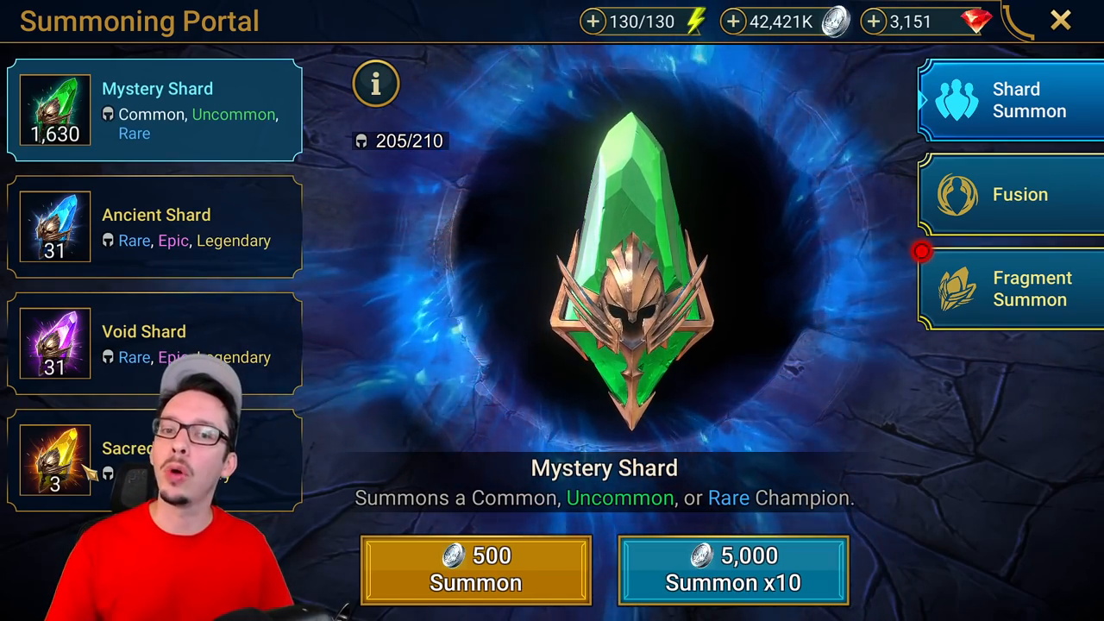
left_click(1032, 288)
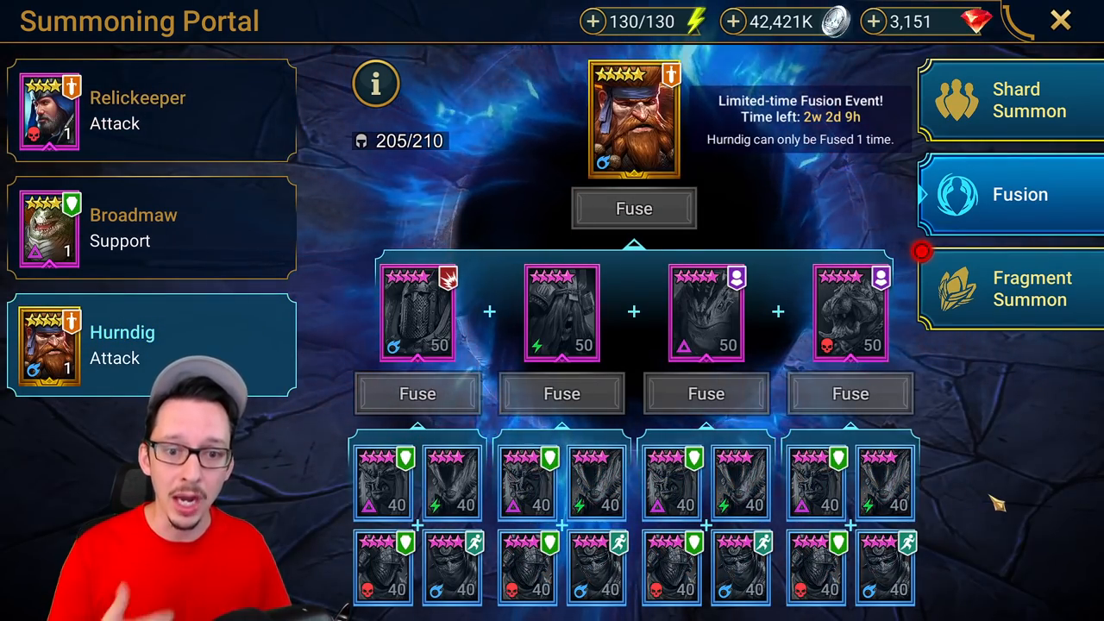
Switch from the Hurndig fusion event to the fusion planning spreadsheet
key("alt+tab")
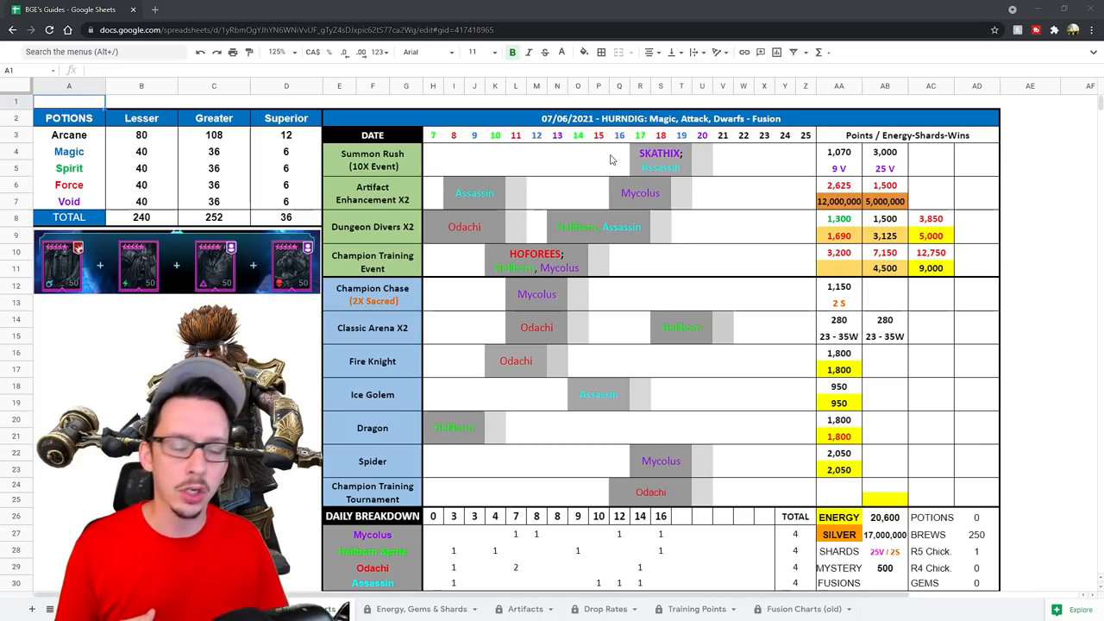
mouse_move(437, 176)
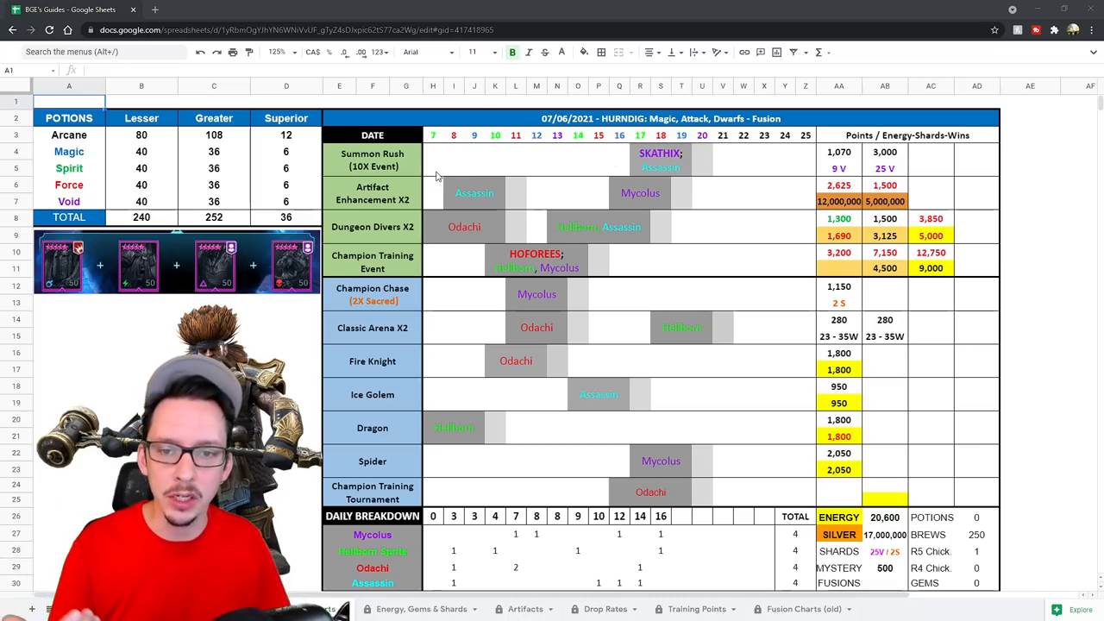
scroll("down", 3)
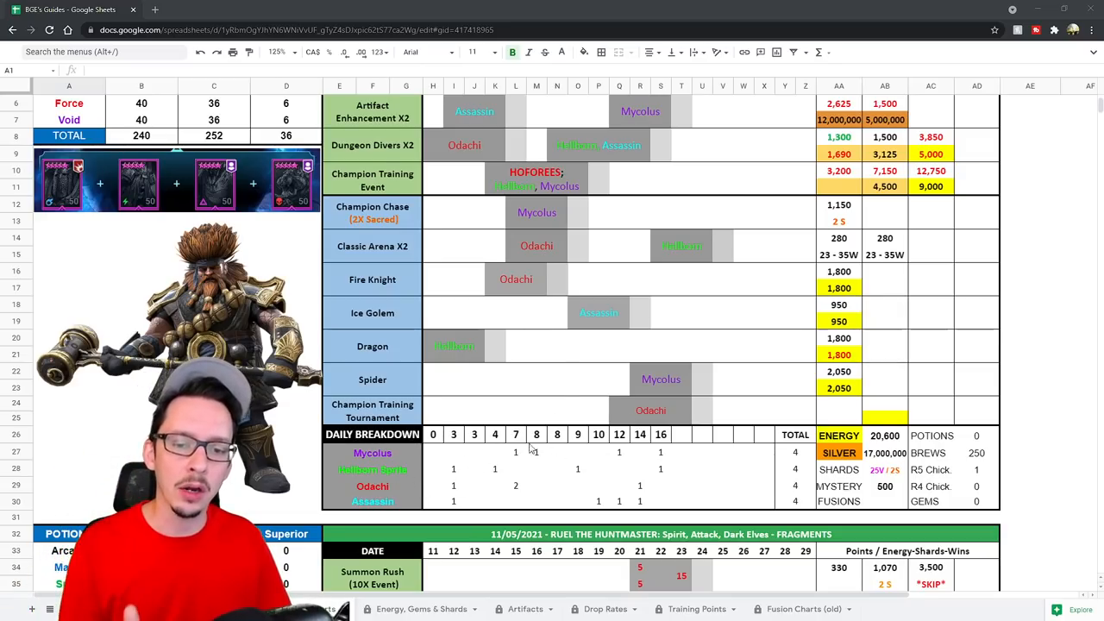
mouse_move(770, 448)
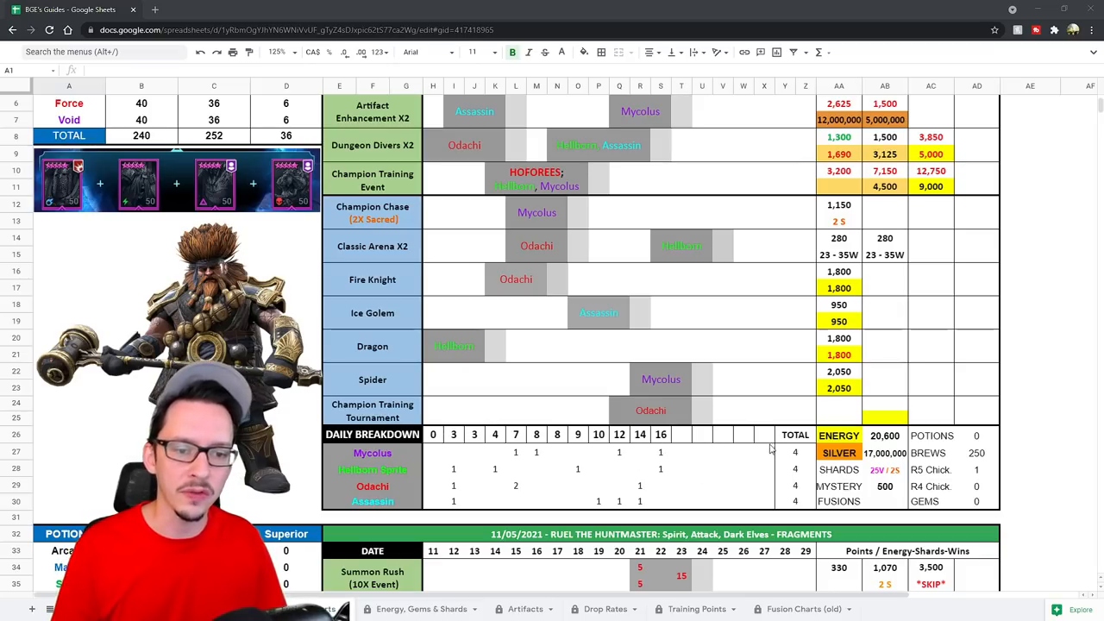
scroll("up", 3)
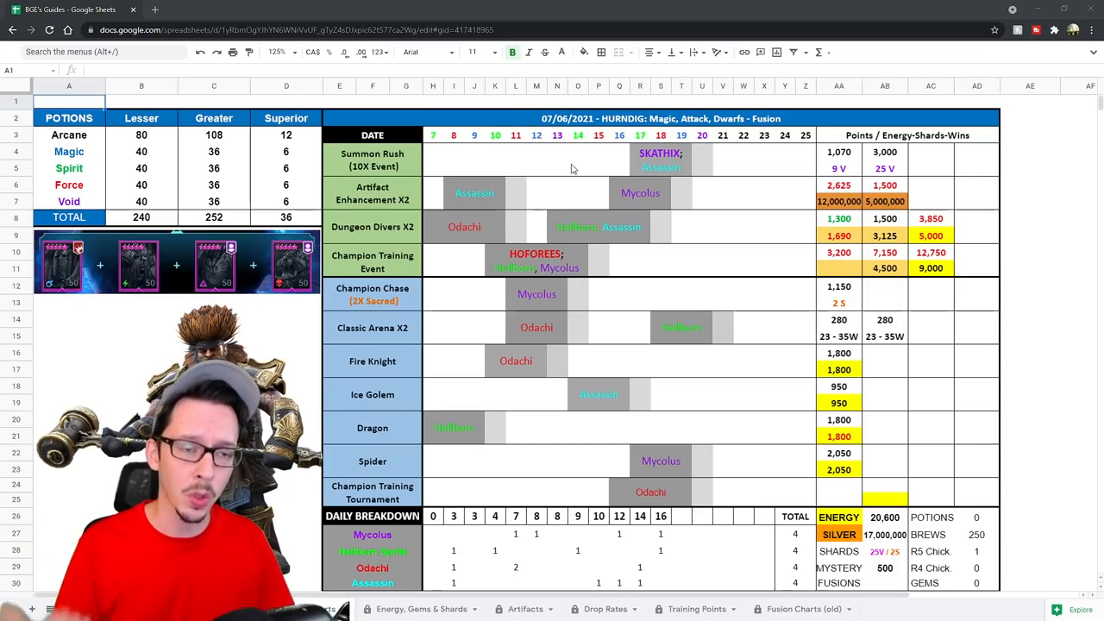
mouse_move(928, 159)
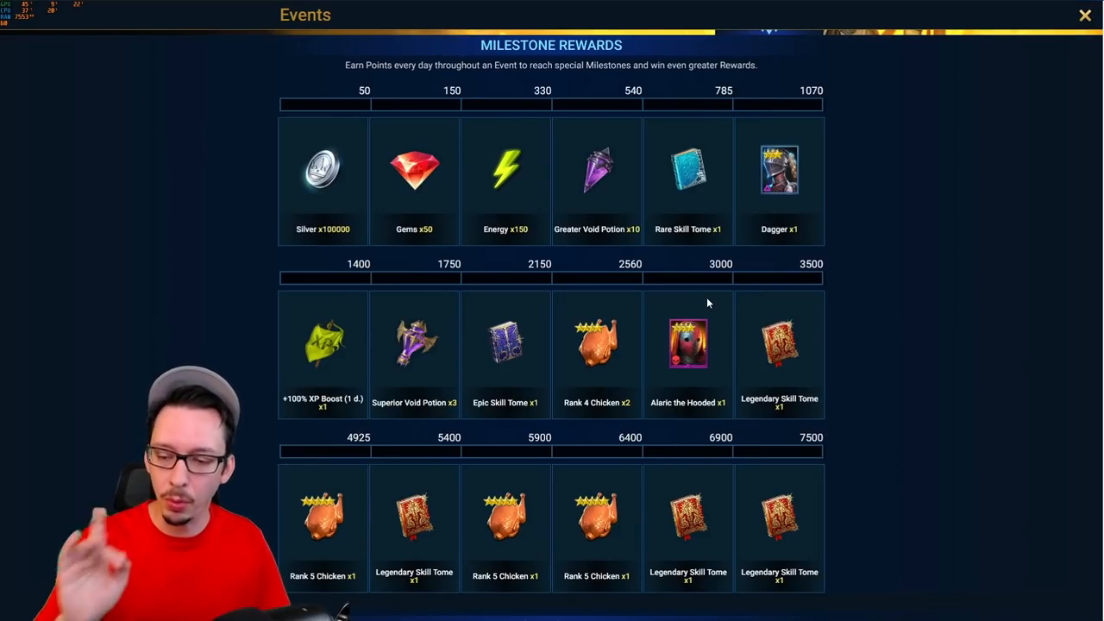
mouse_move(837, 347)
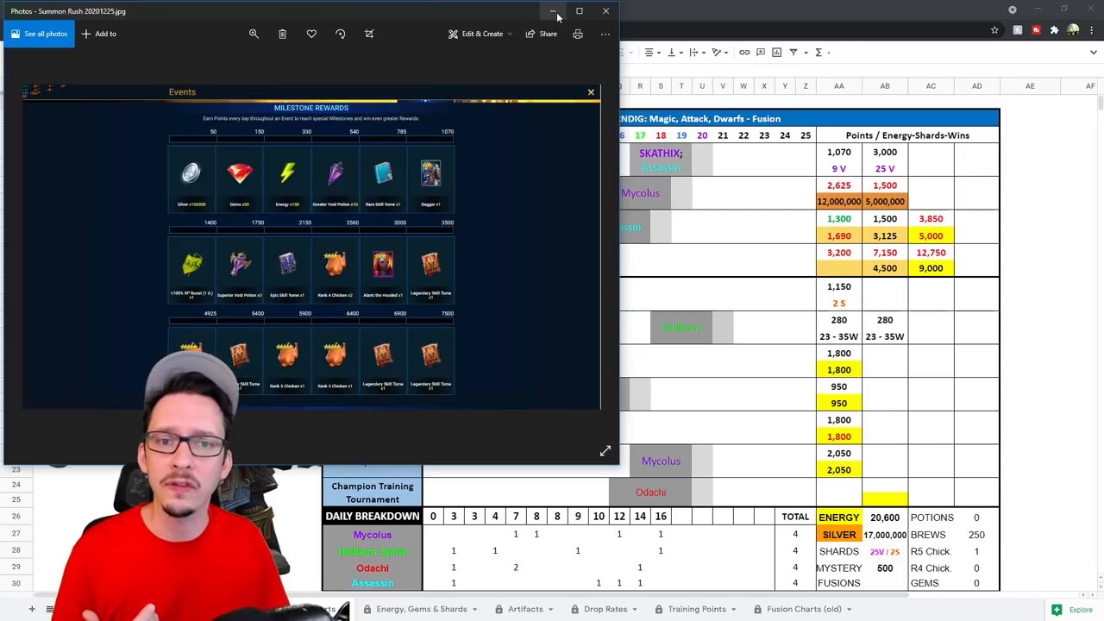
Close the Summon Rush and Dungeon Divers reward screenshots and go to the points-per-energy sheet
left_click(552, 10)
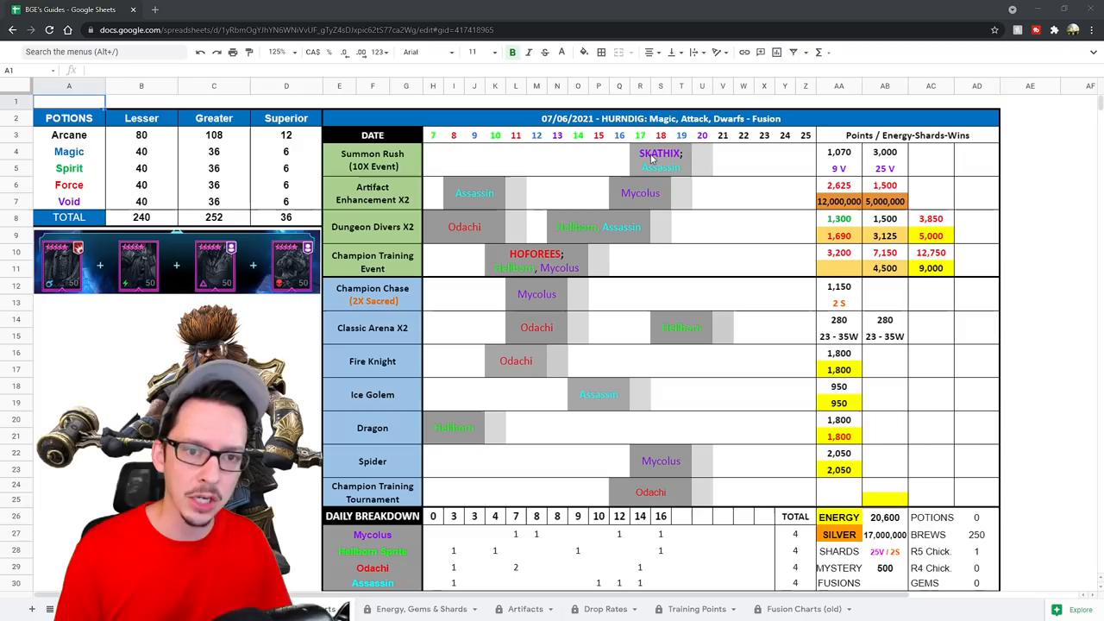
mouse_move(828, 147)
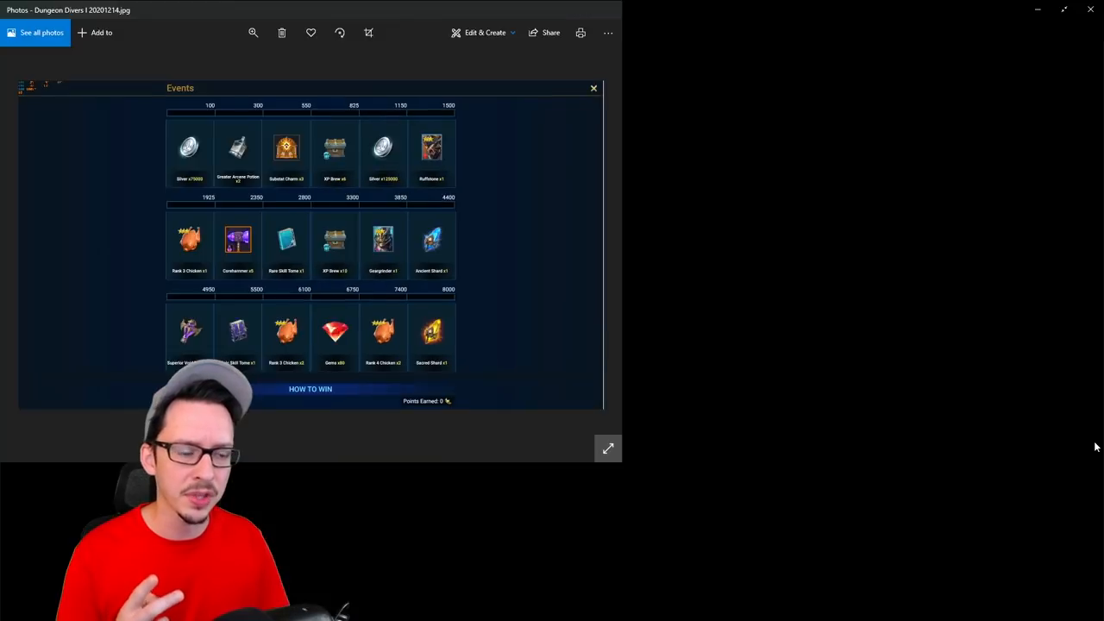
left_click(607, 448)
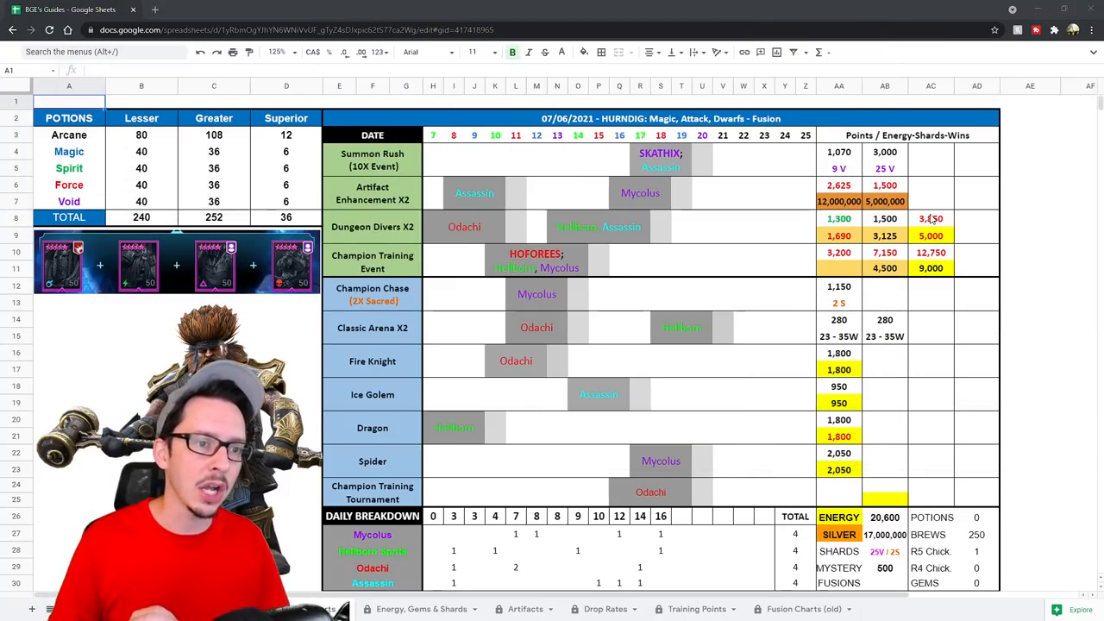
left_click(932, 217)
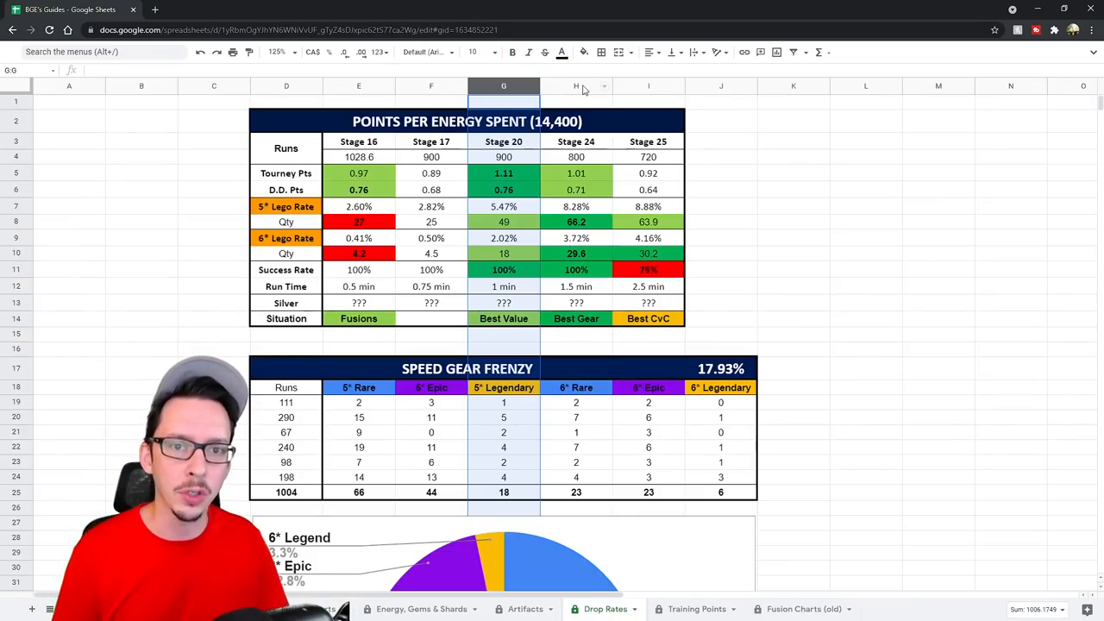
Compare the Stage 24 tourney and D.D. points-per-energy values, then return to the fusion plan sheet
left_click(576, 86)
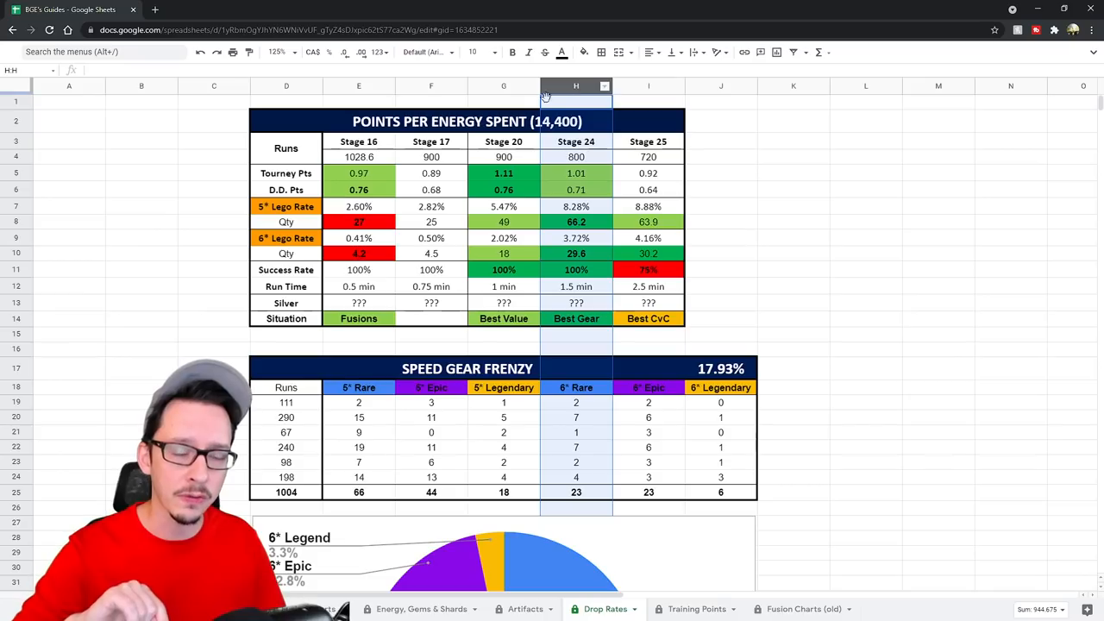
left_click(504, 86)
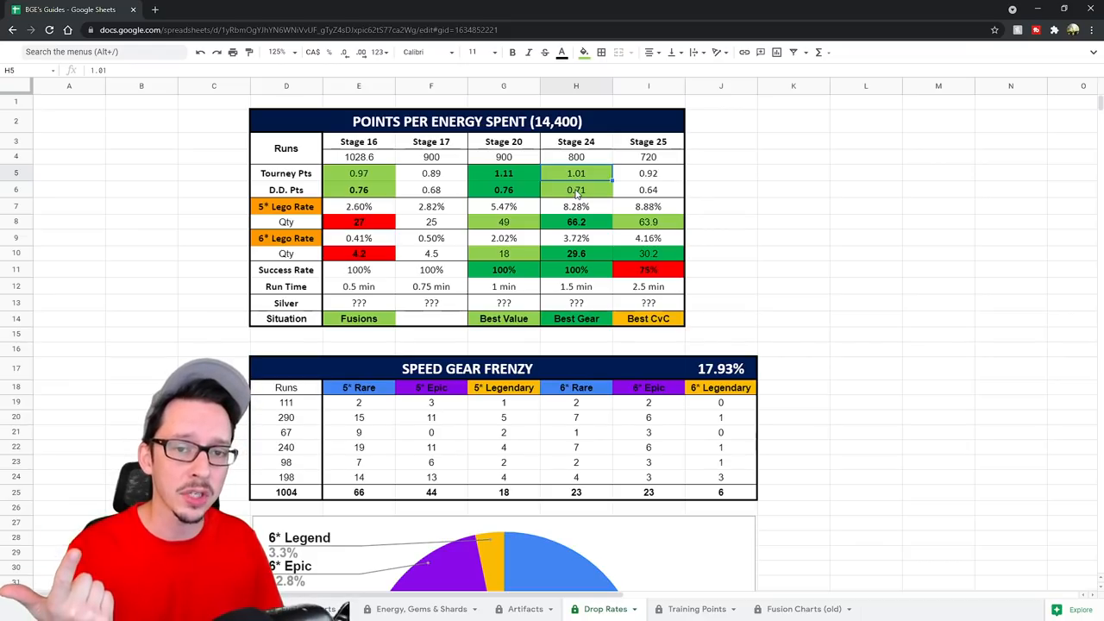
left_click(576, 190)
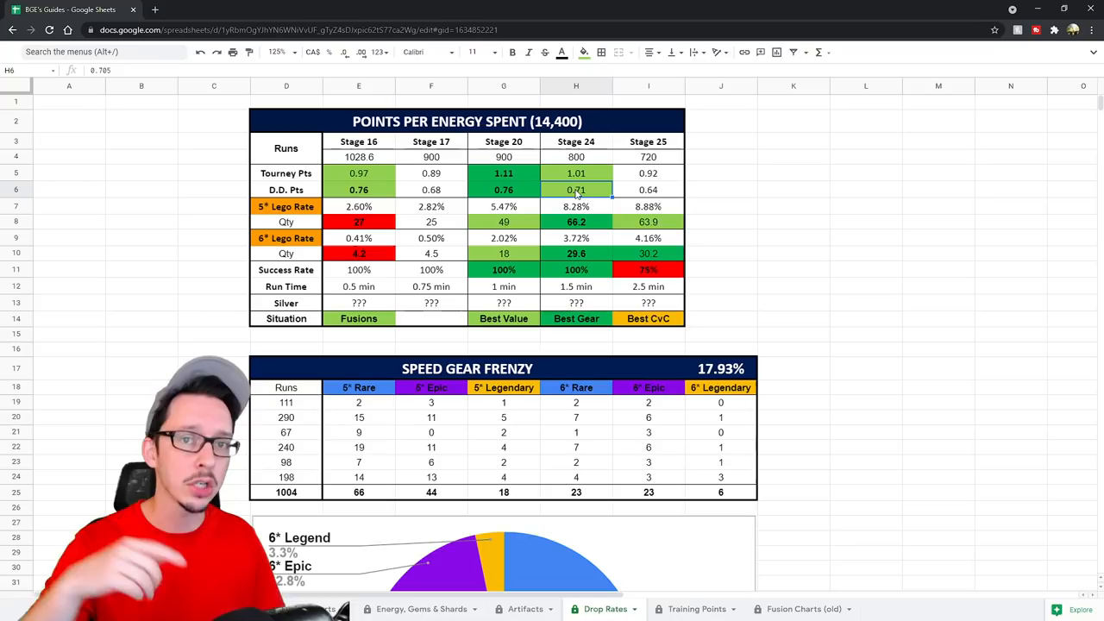
left_click(504, 86)
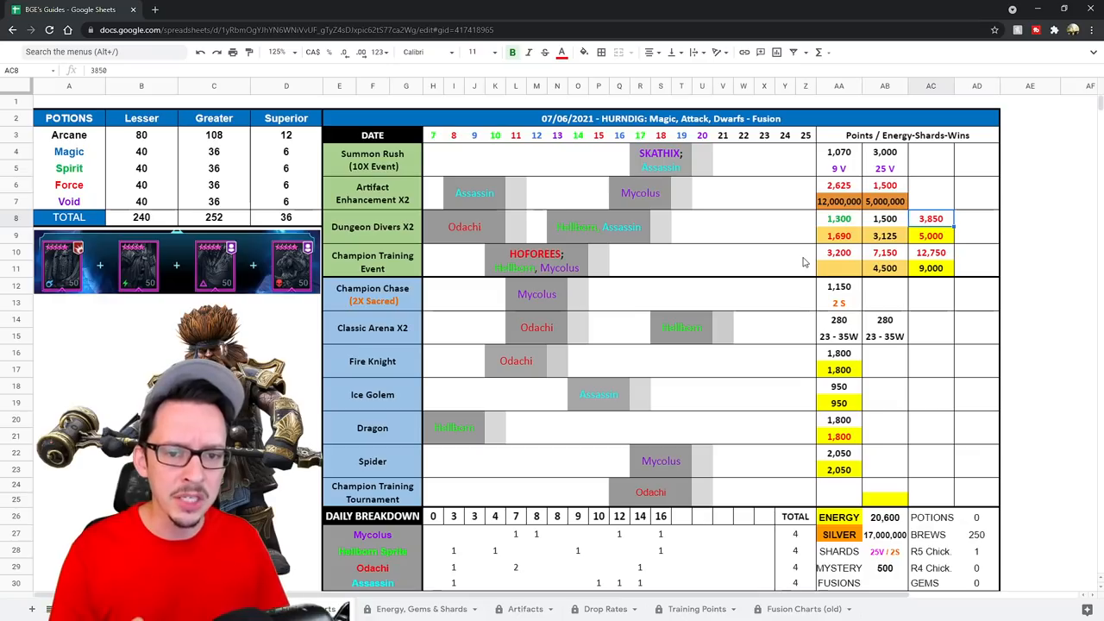
mouse_move(883, 248)
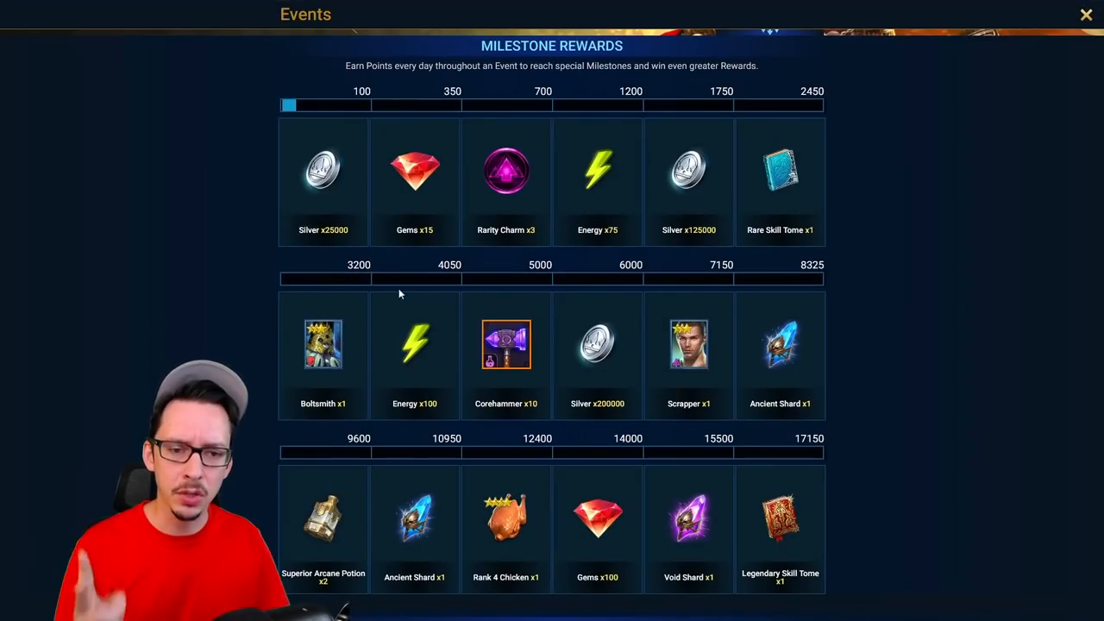
mouse_move(747, 300)
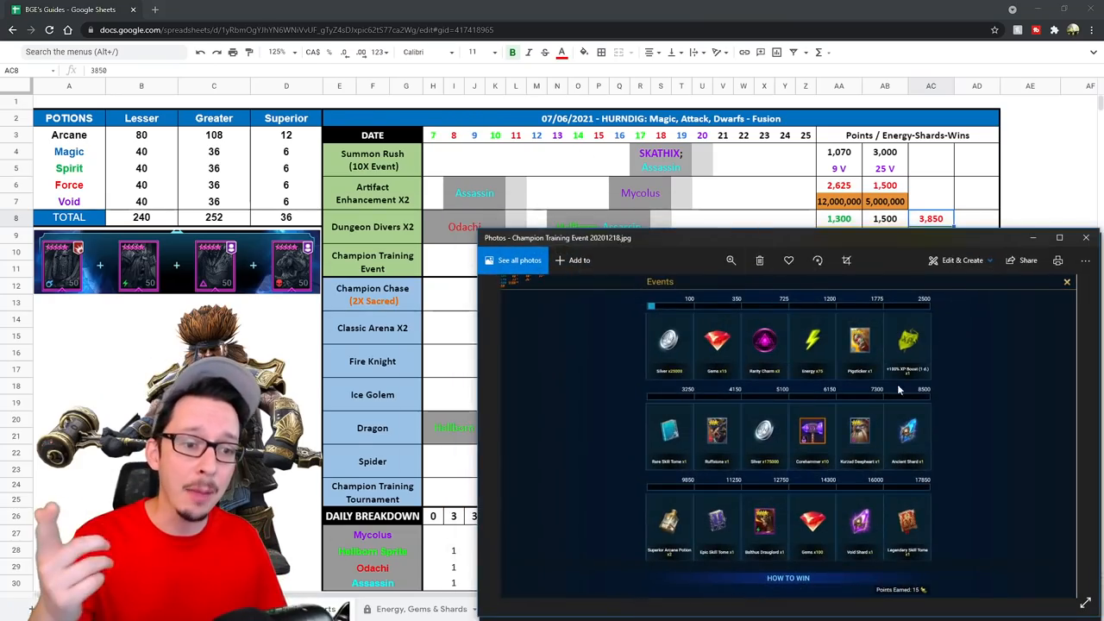
left_click(1059, 238)
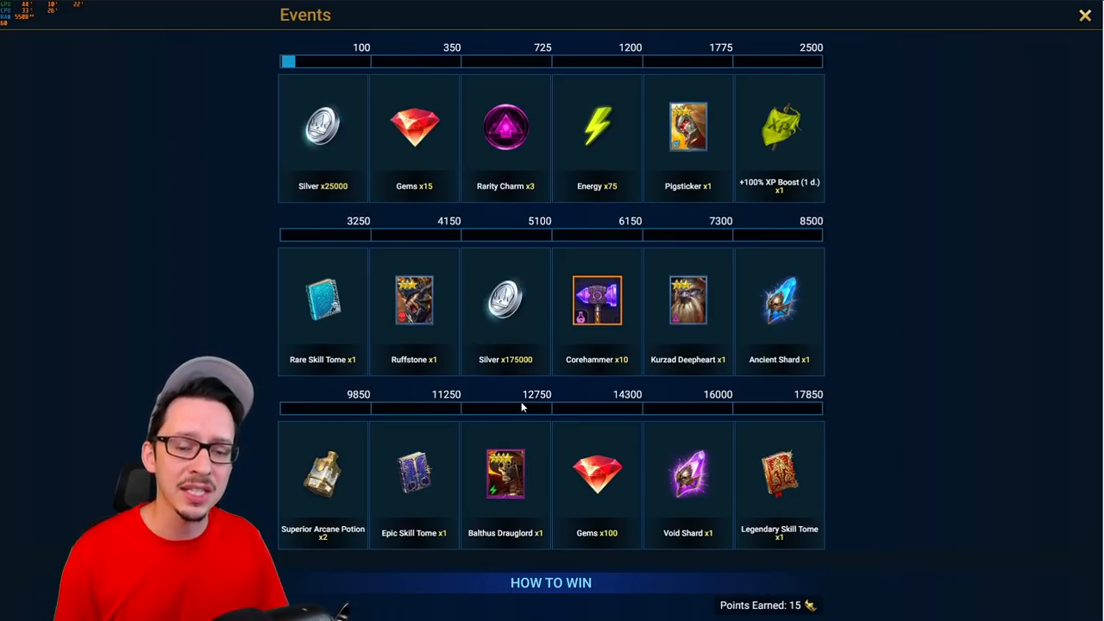
mouse_move(421, 496)
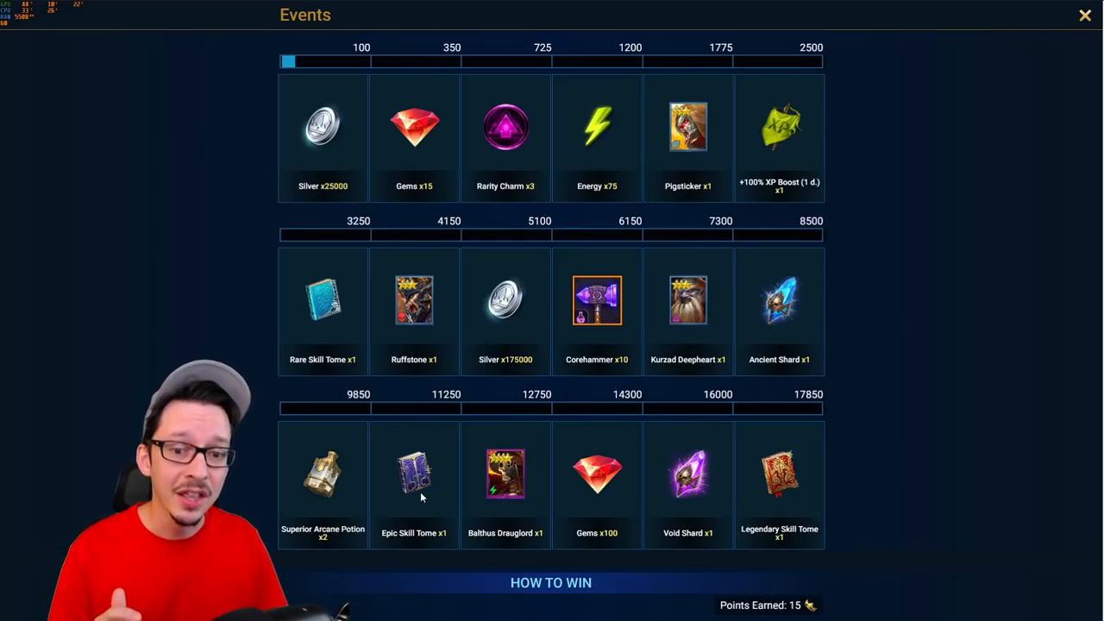
mouse_move(576, 431)
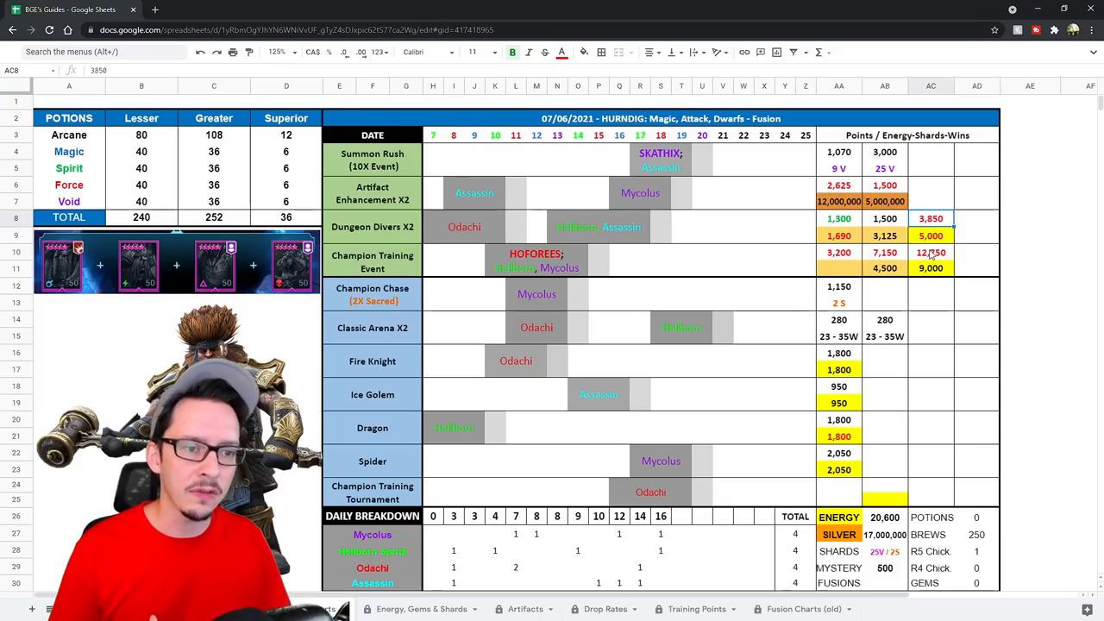
left_click(931, 252)
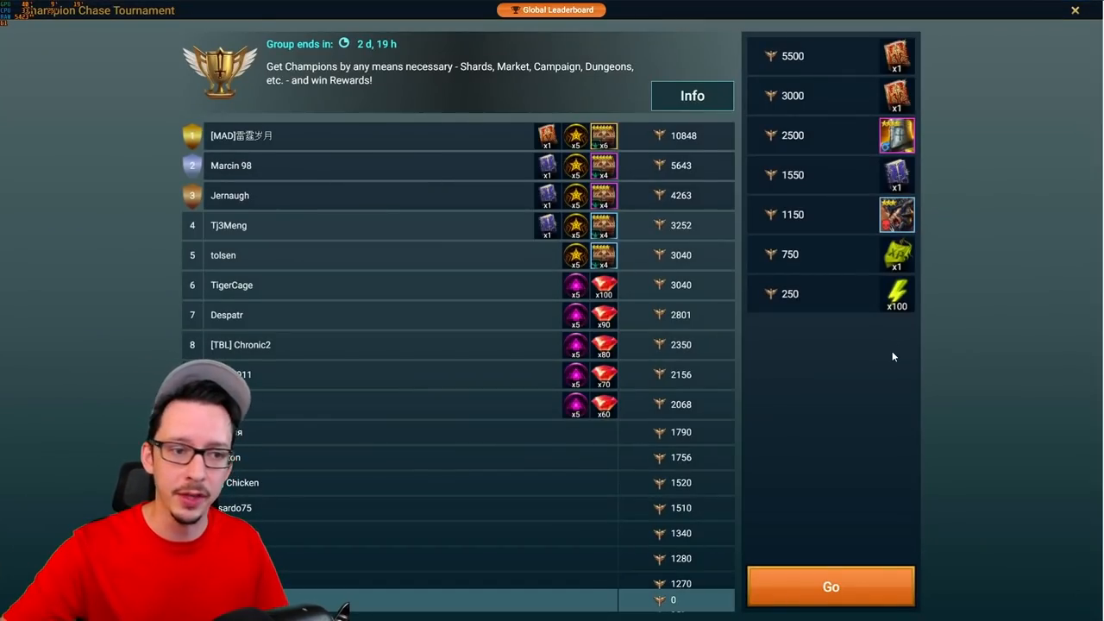
mouse_move(831, 216)
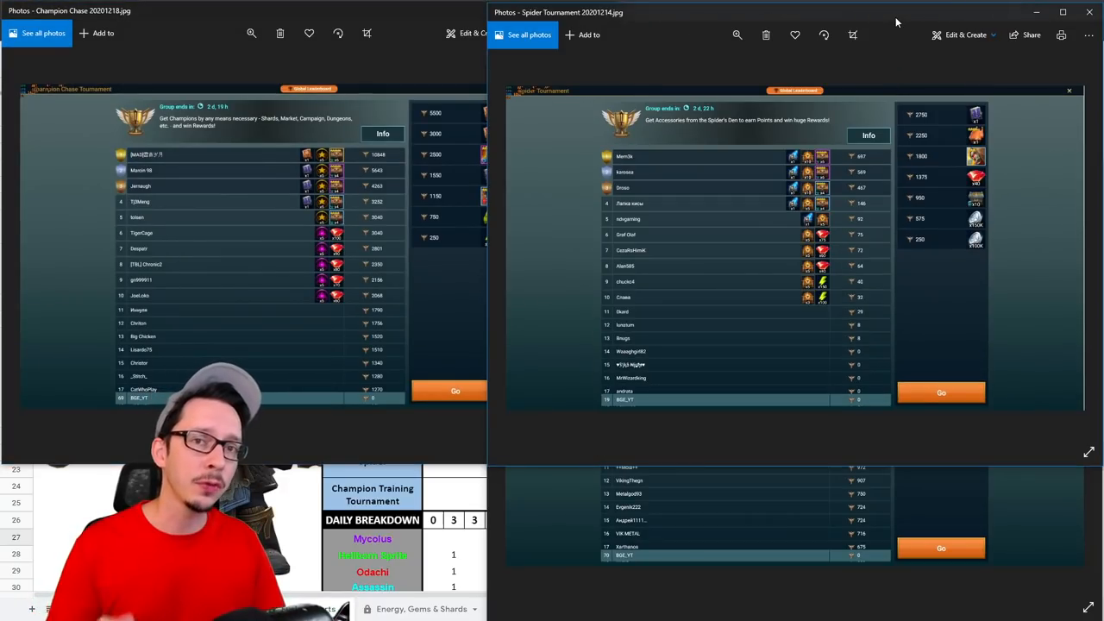
mouse_move(1025, 425)
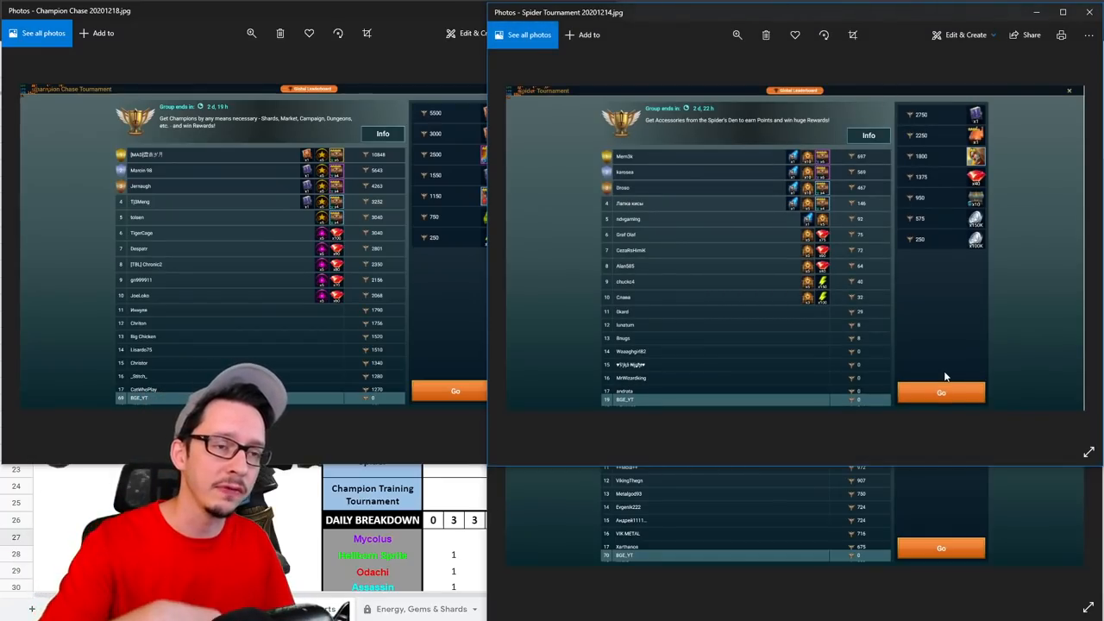
mouse_move(1101, 121)
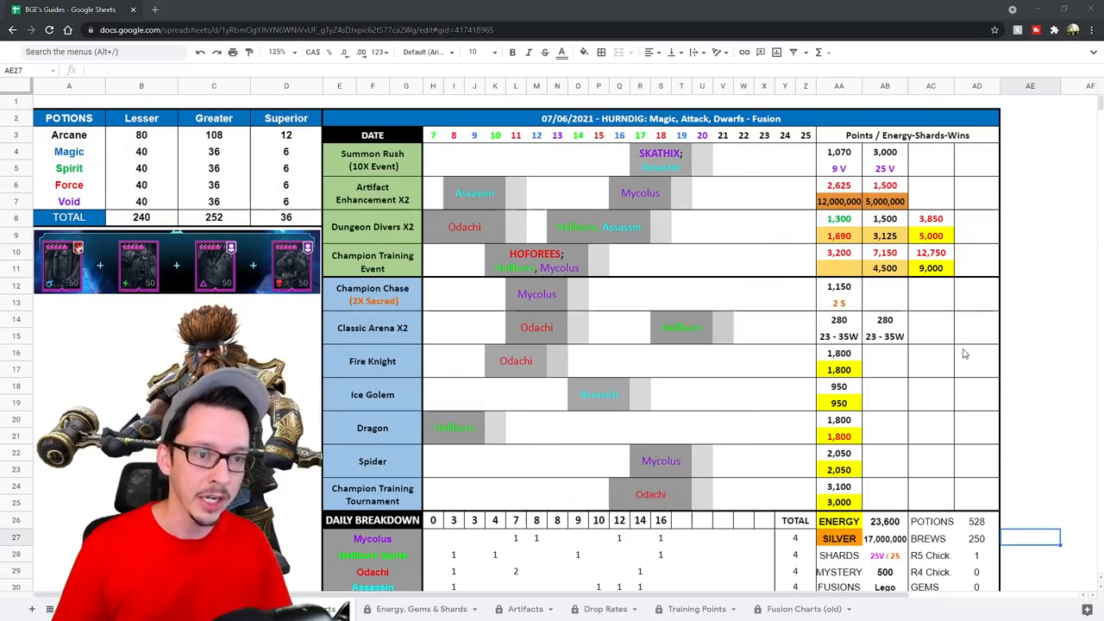
scroll("down", 3)
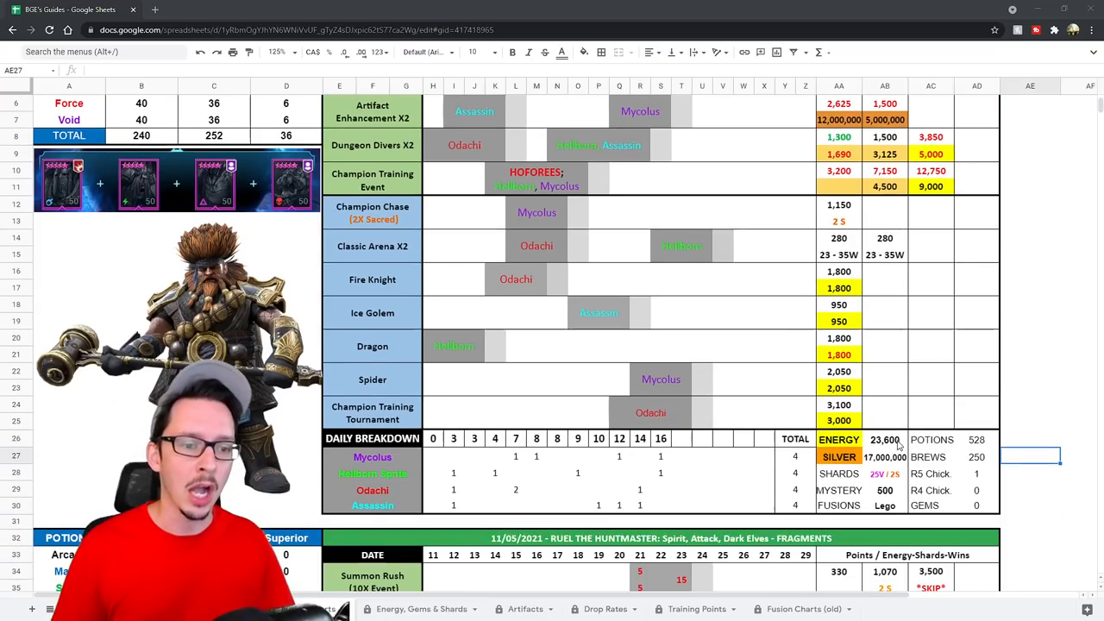
left_click(883, 440)
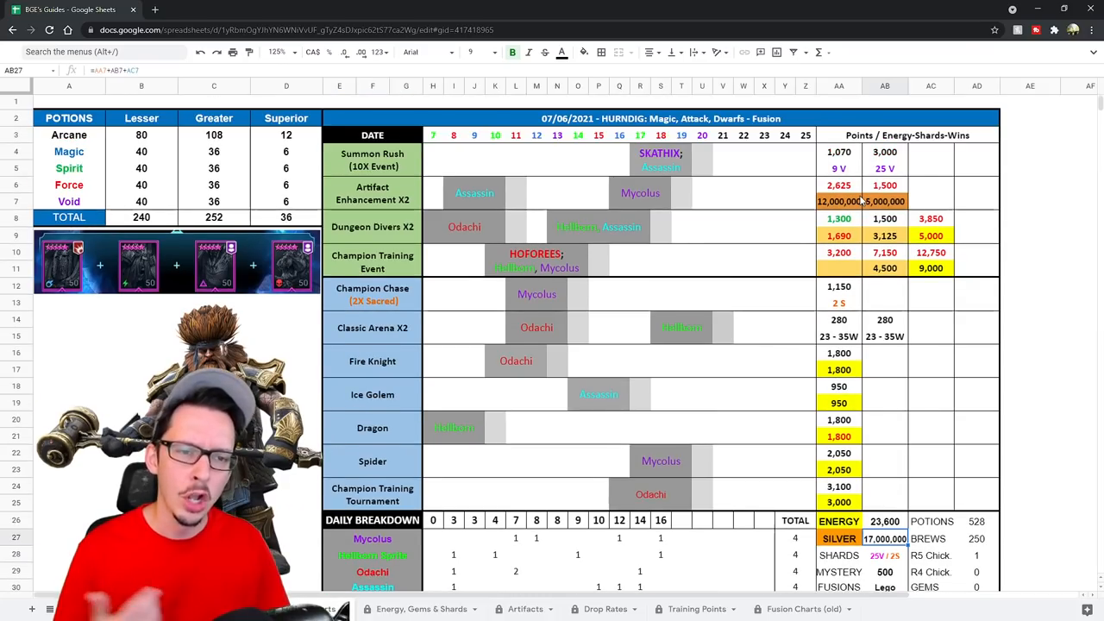
scroll("down", 3)
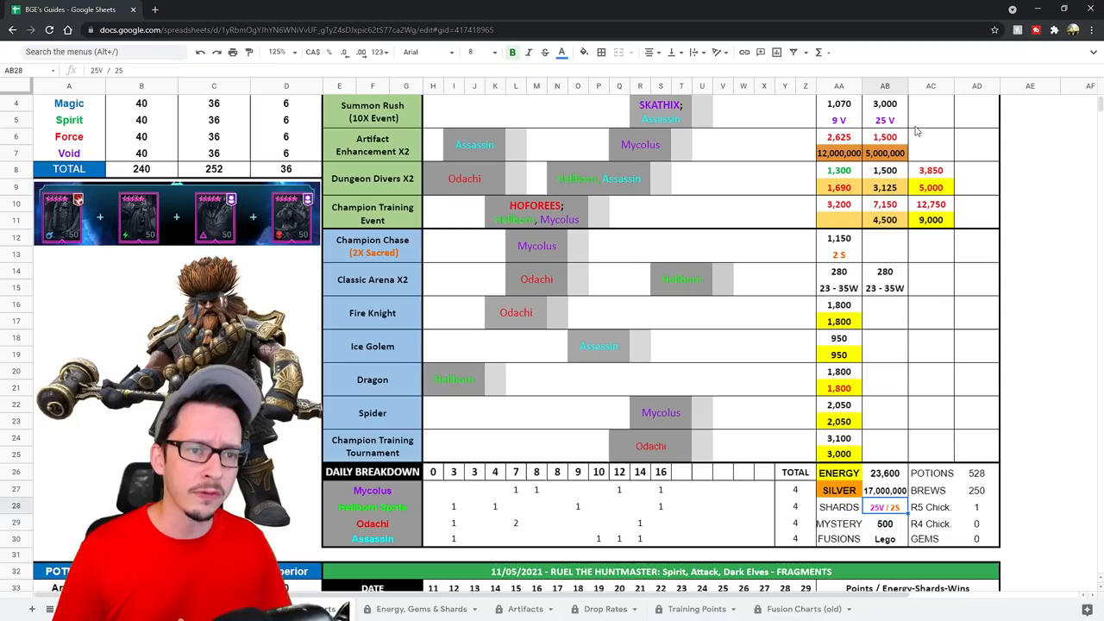
mouse_move(906, 129)
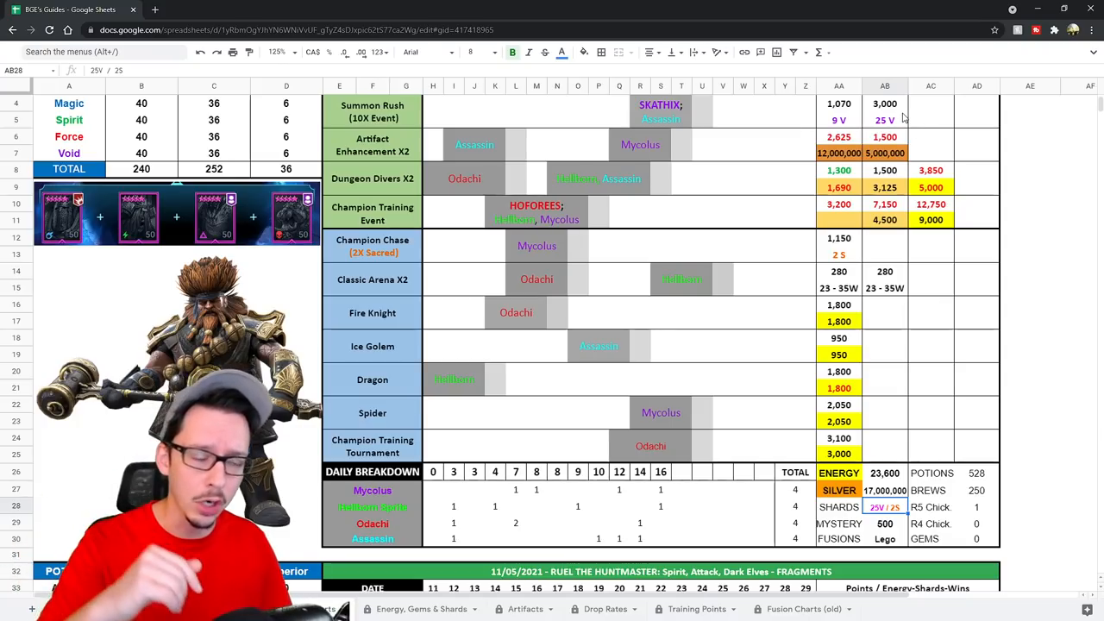
scroll("down", 3)
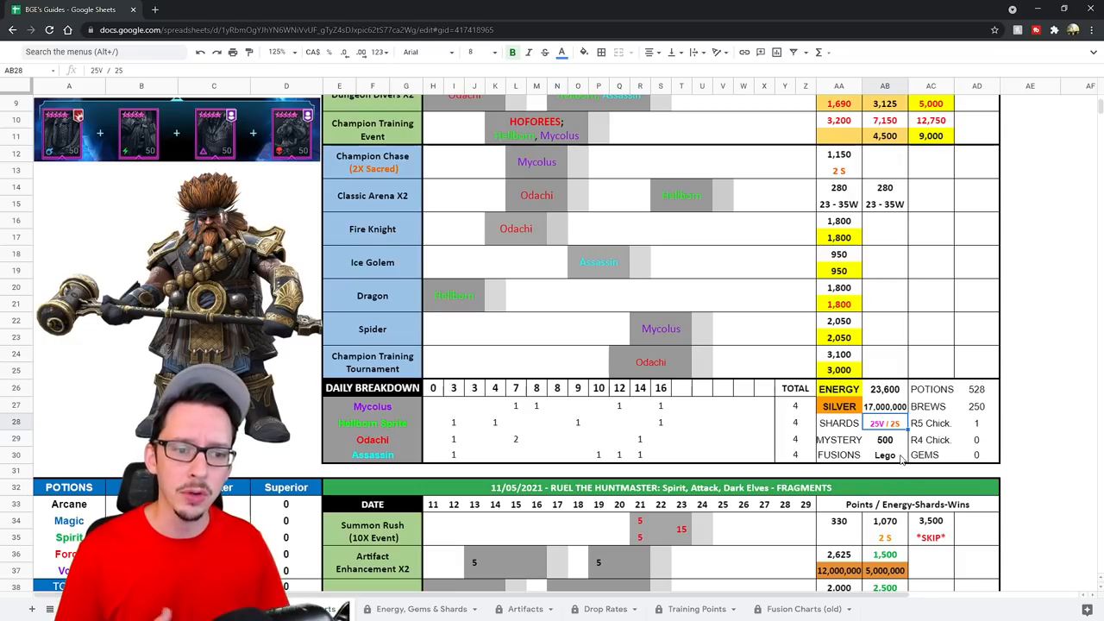
left_click(883, 455)
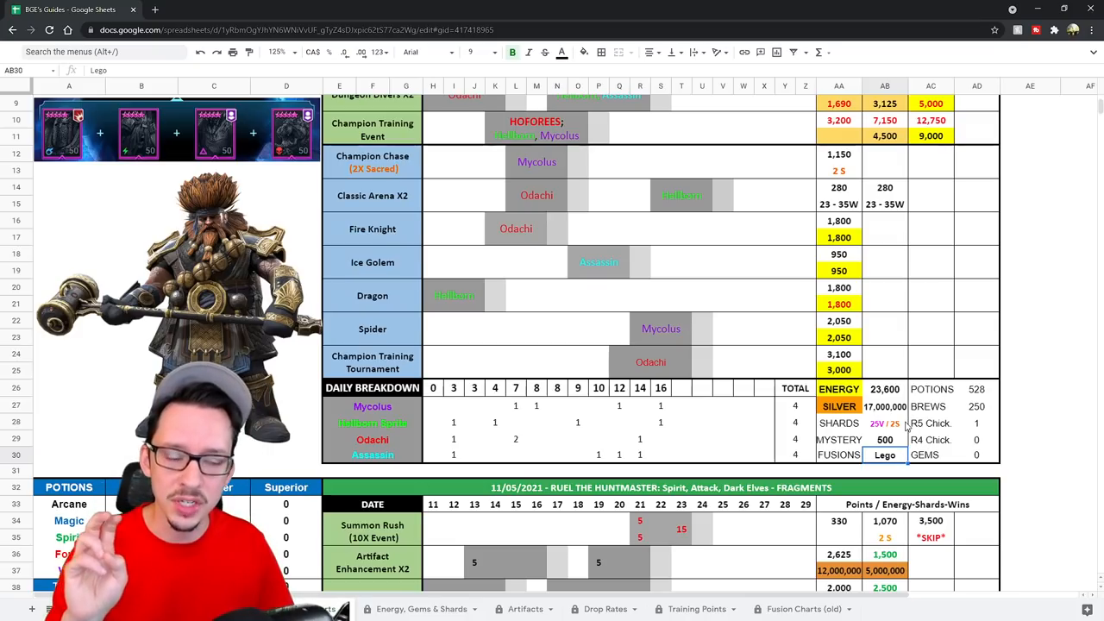
scroll("up", 3)
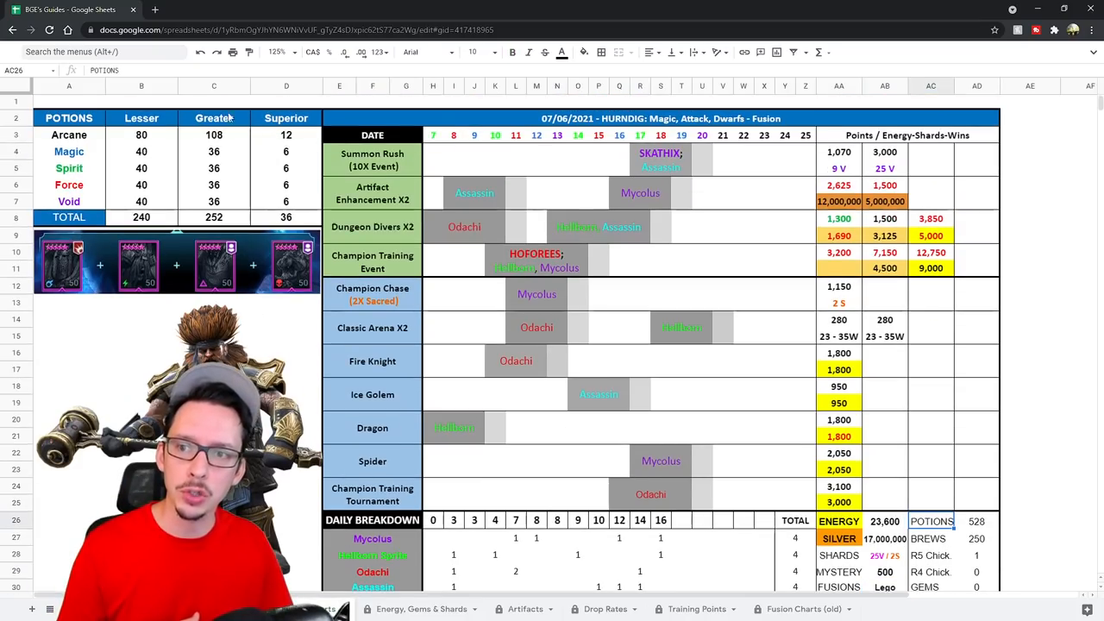
scroll("down", 3)
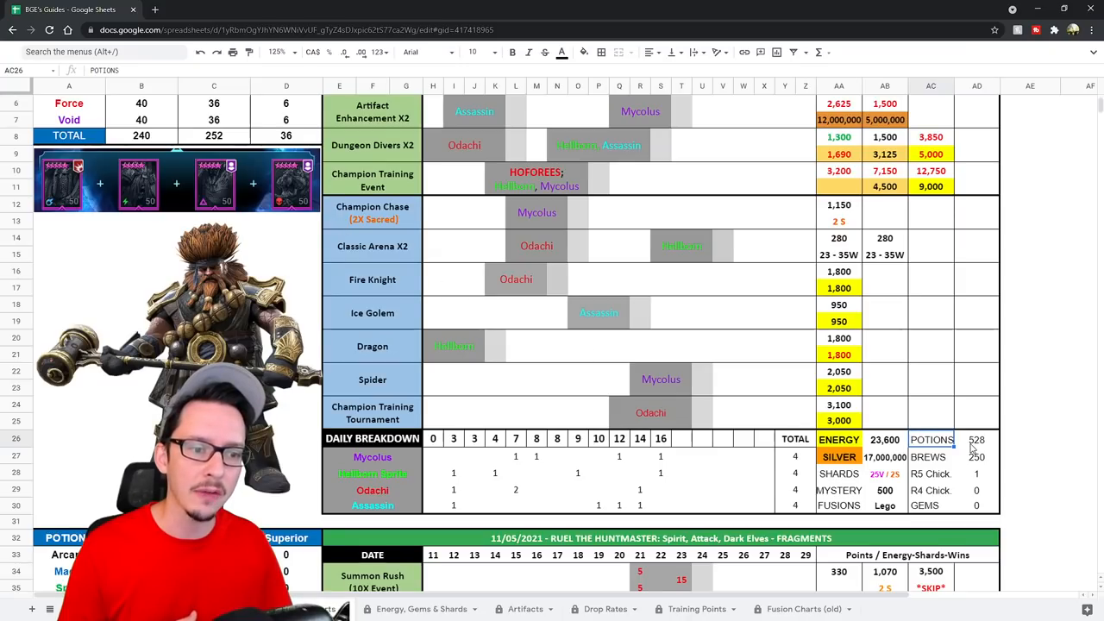
left_click(977, 456)
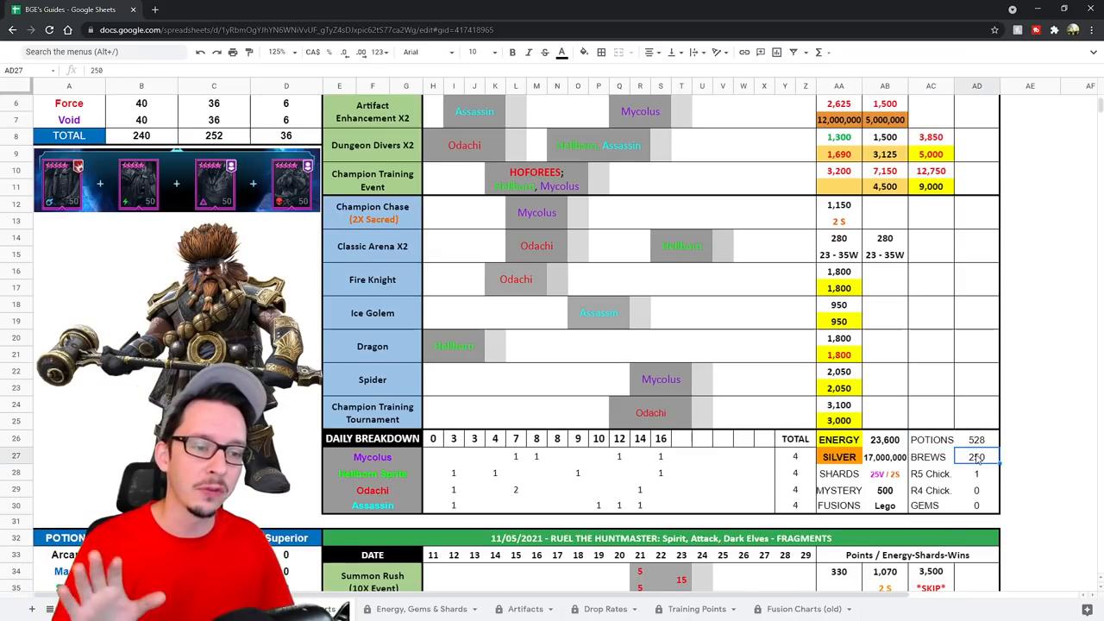
left_click(976, 472)
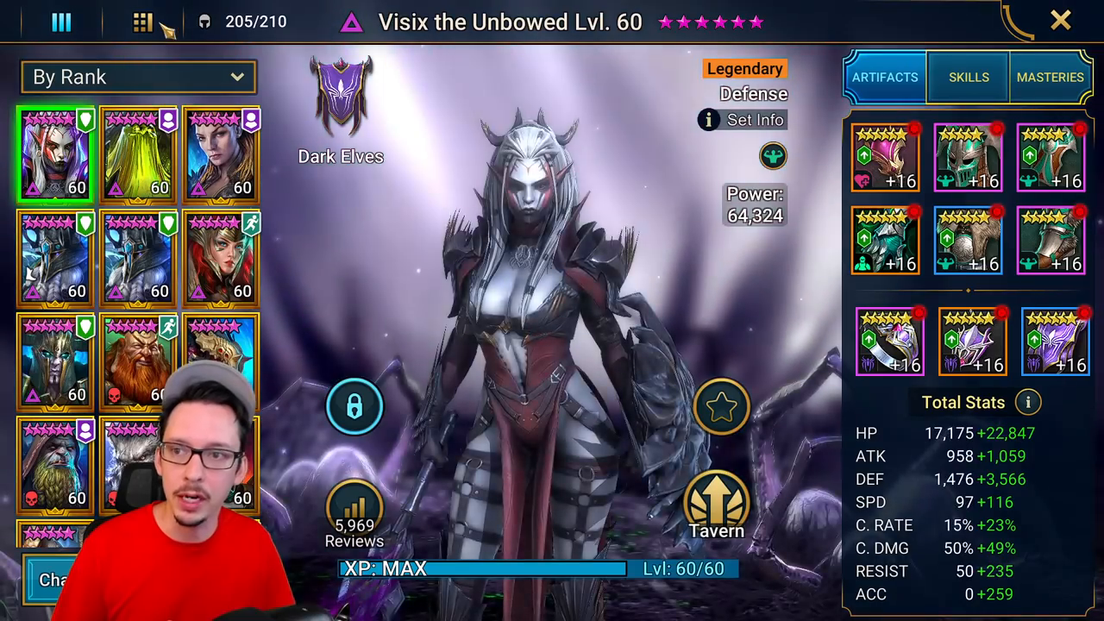
Scroll through the full champion roster, then return to the top of the fusion plan spreadsheet
left_click(142, 21)
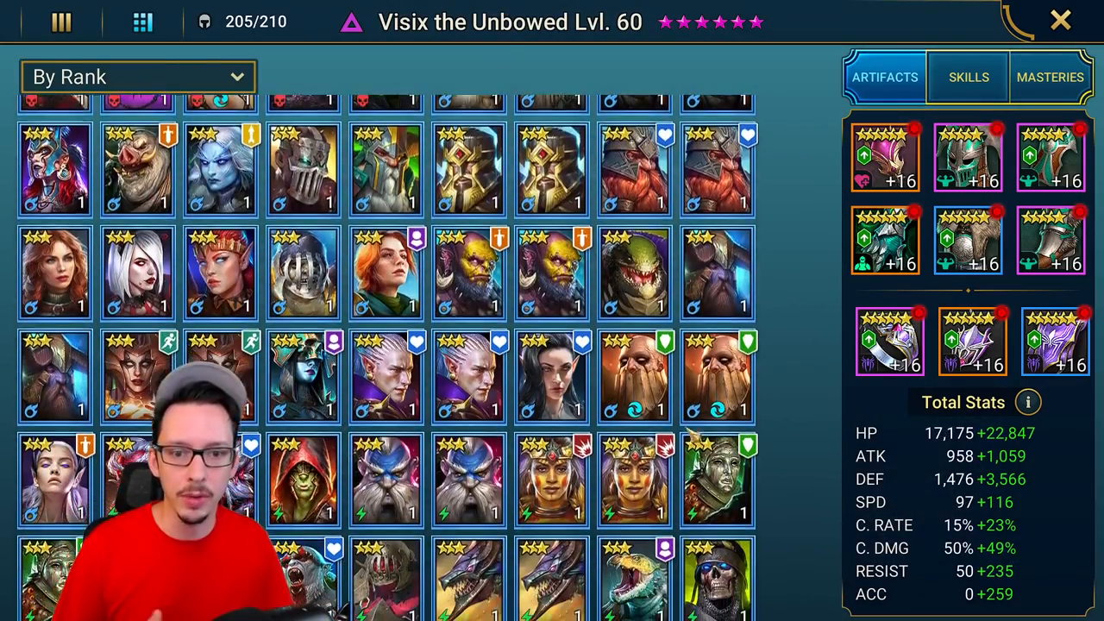
scroll("up", 3)
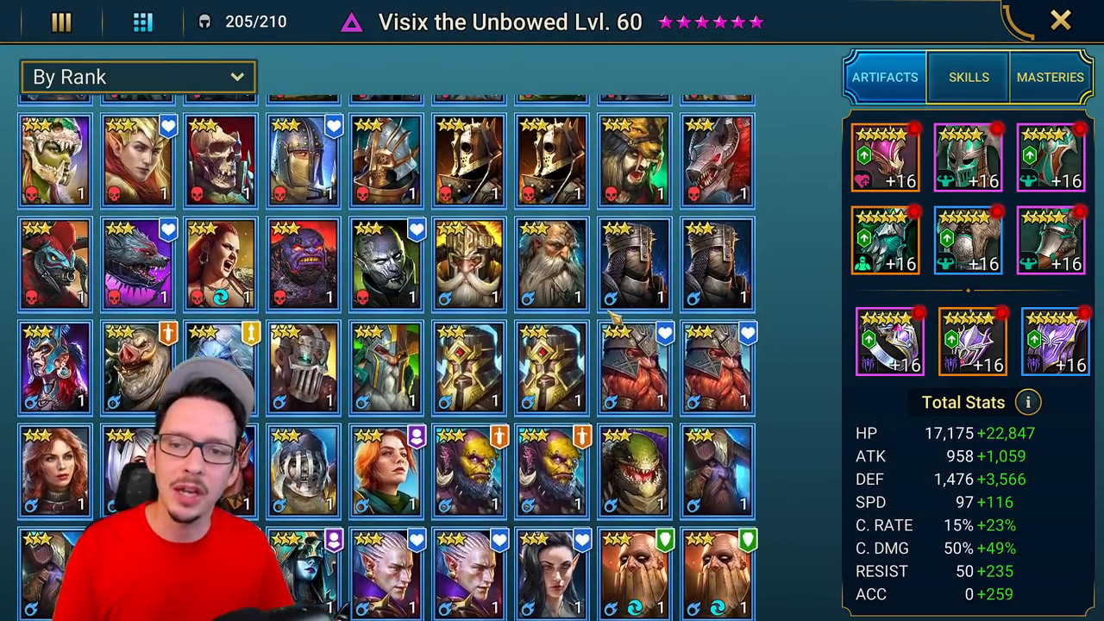
scroll("up", 3)
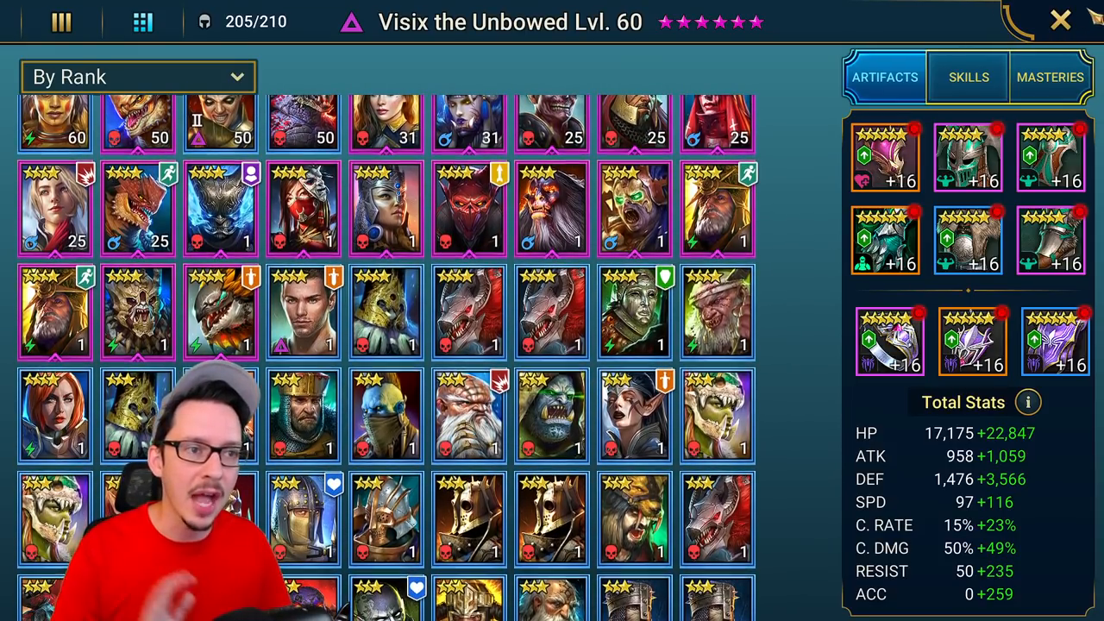
left_click(1060, 20)
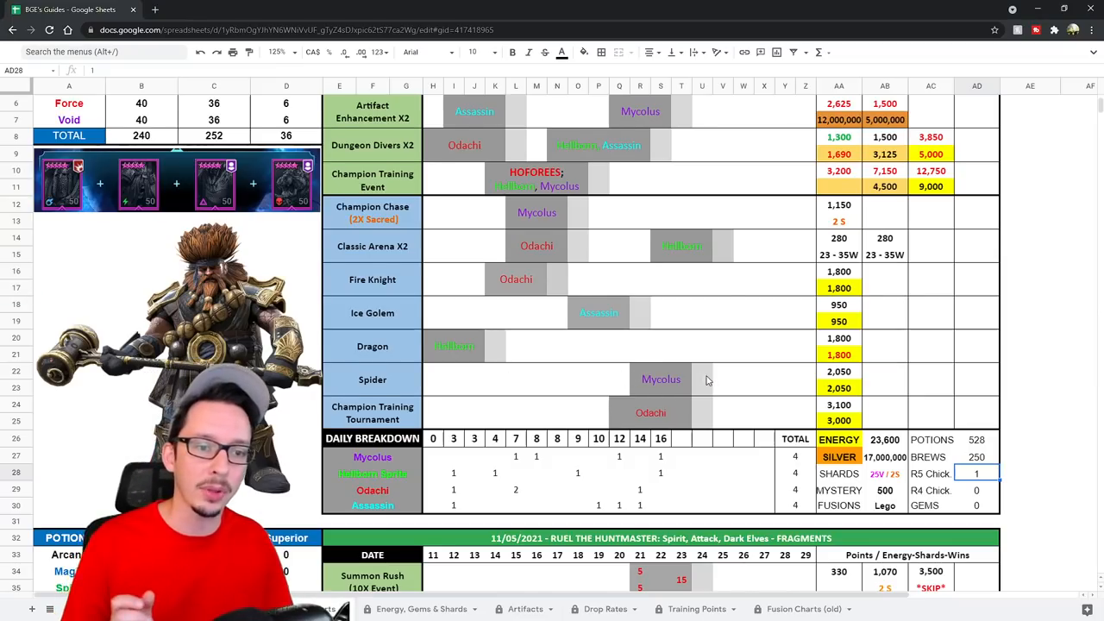
scroll("up", 3)
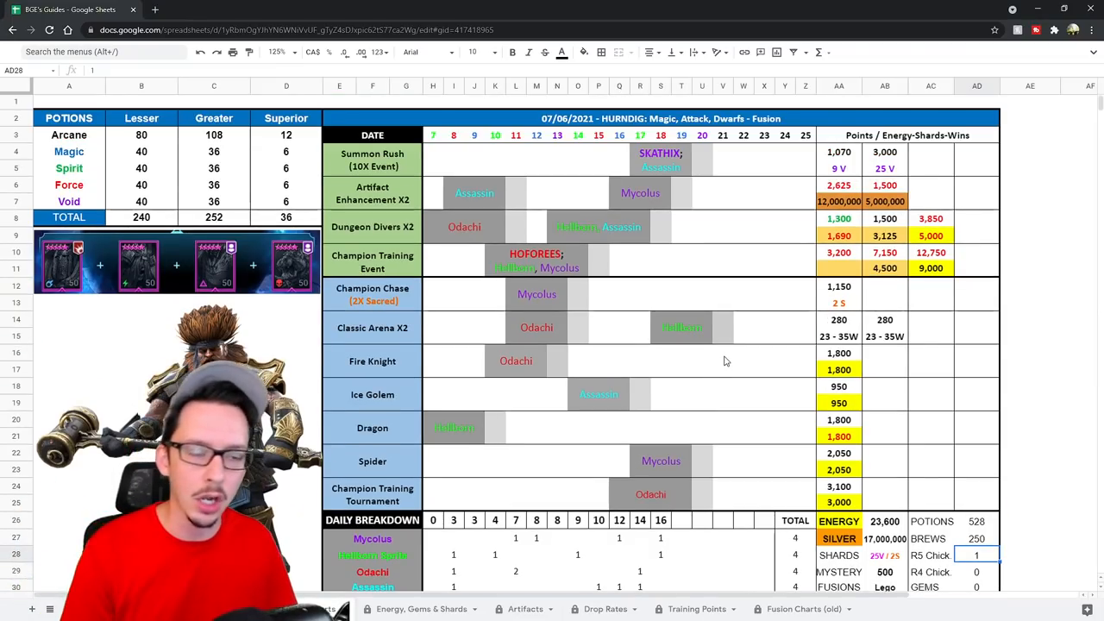